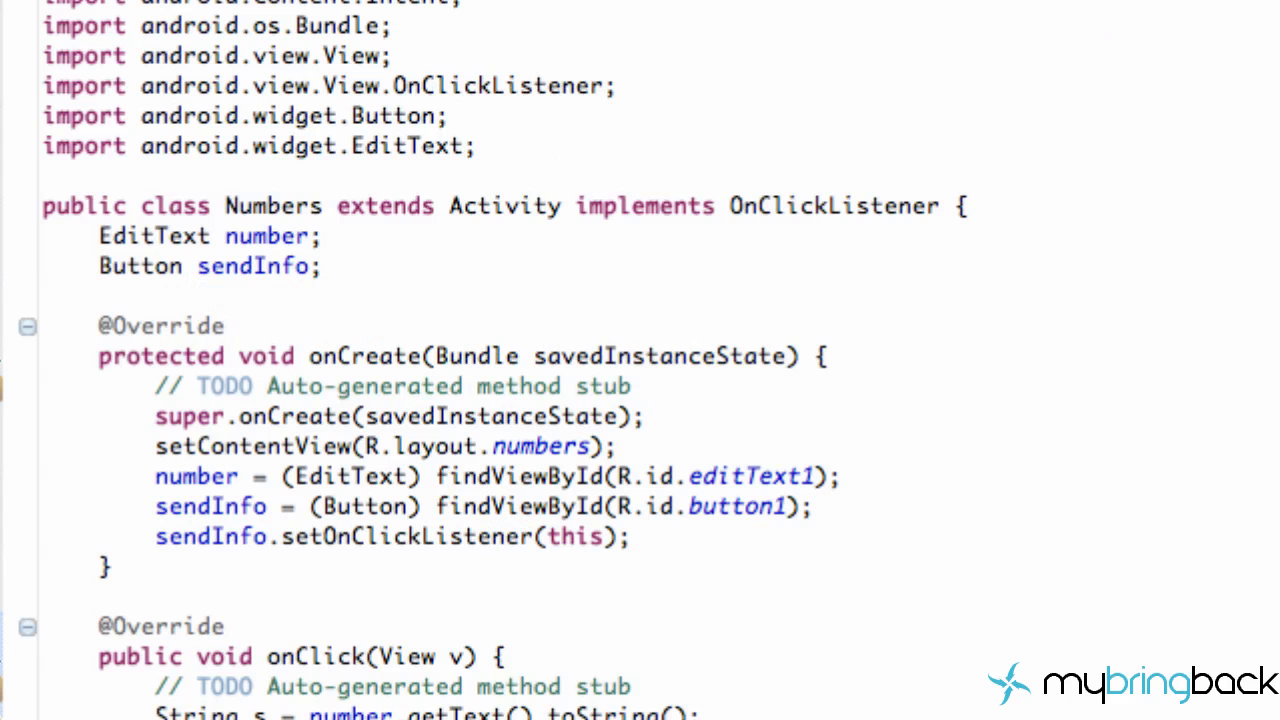
# - Add i.putExtra("widthInfo", s); inside the width if-block
pyautogui.scroll(-3)
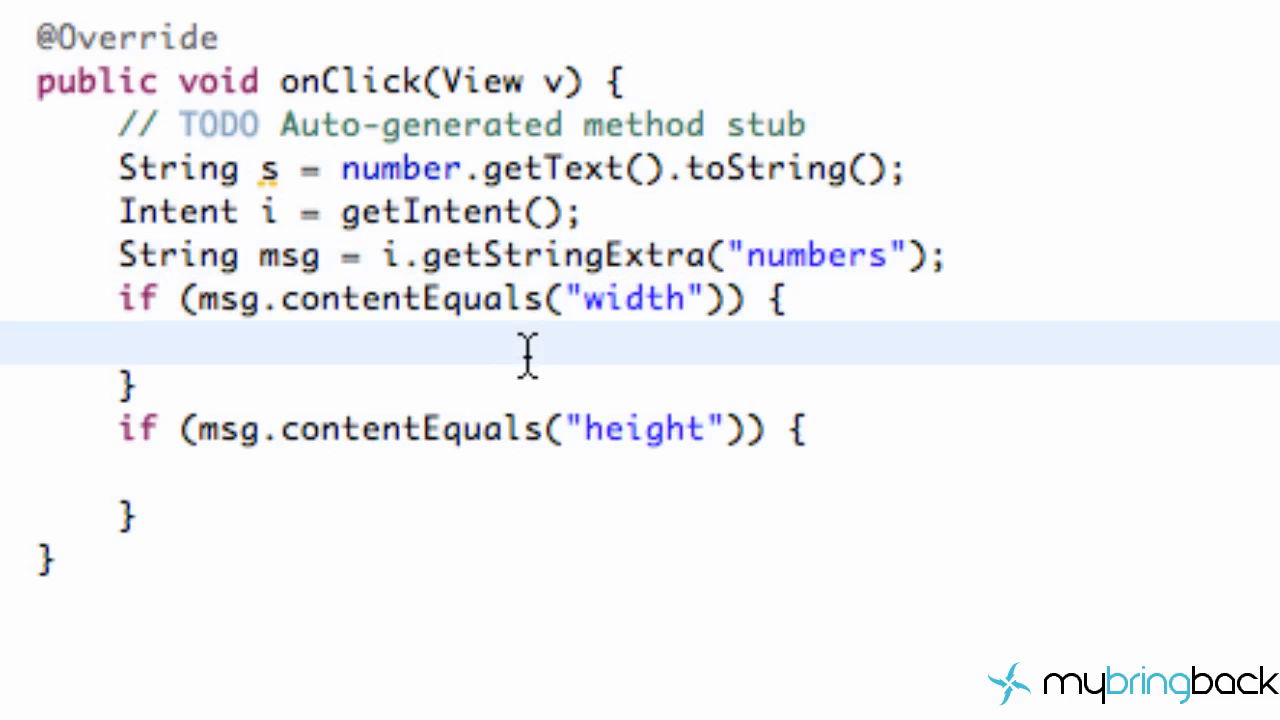
pyautogui.moveTo(404, 256)
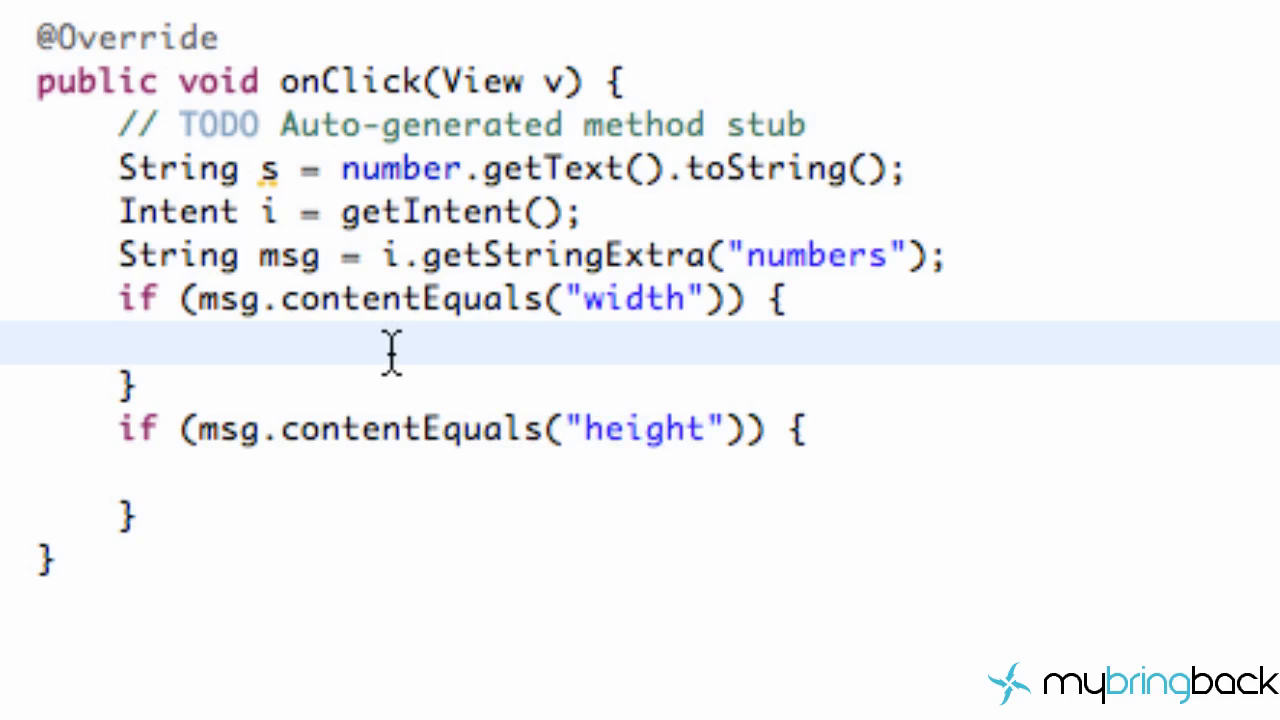
pyautogui.moveTo(612, 336)
pyautogui.write('i')
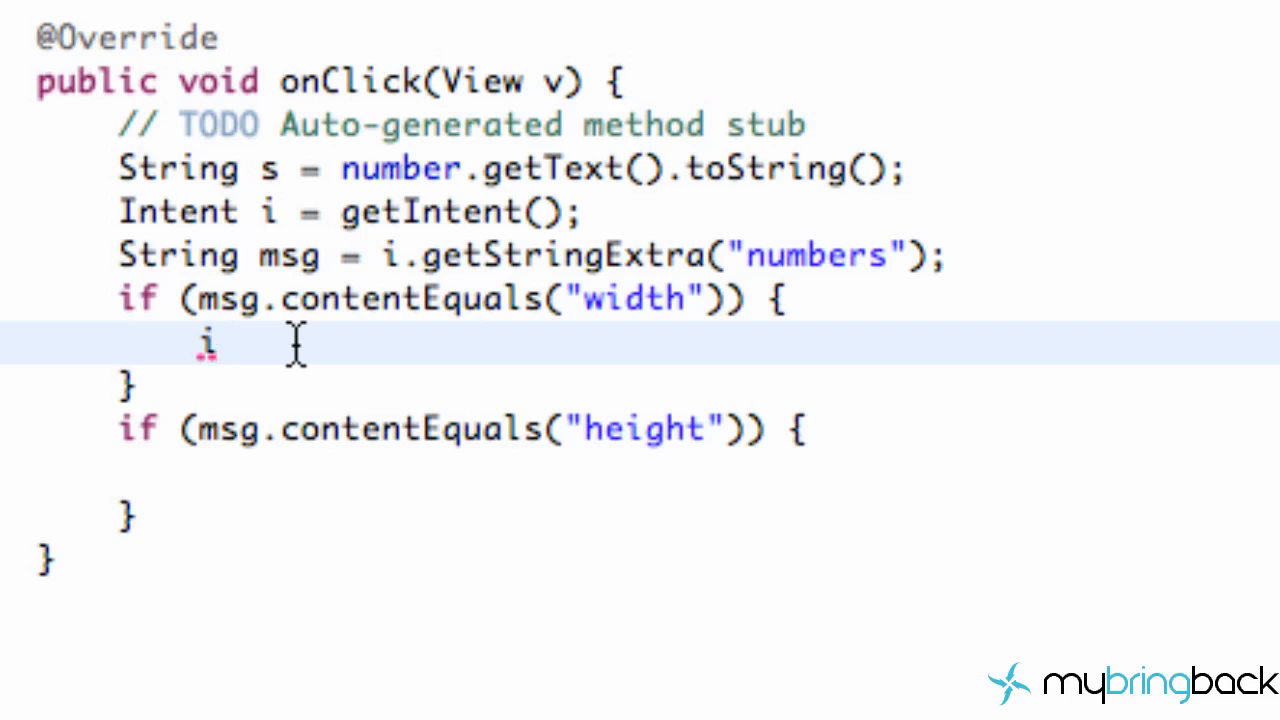
pyautogui.write('.putE')
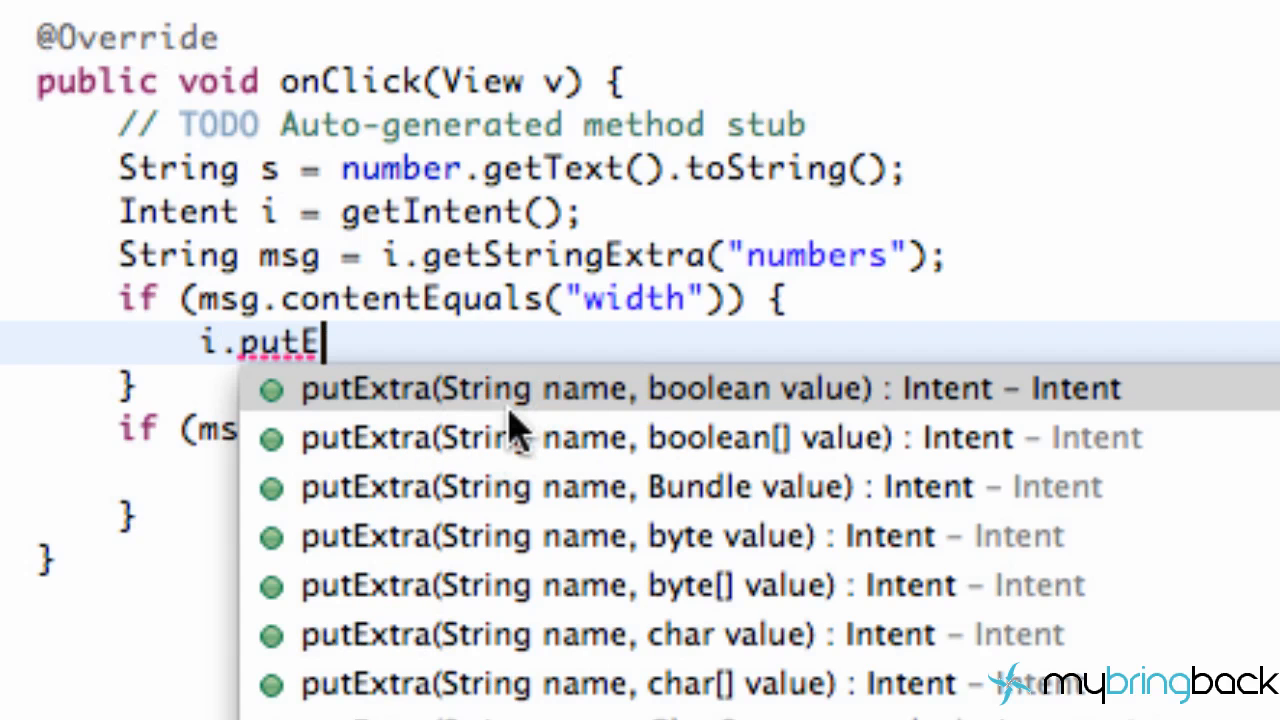
pyautogui.moveTo(500, 540)
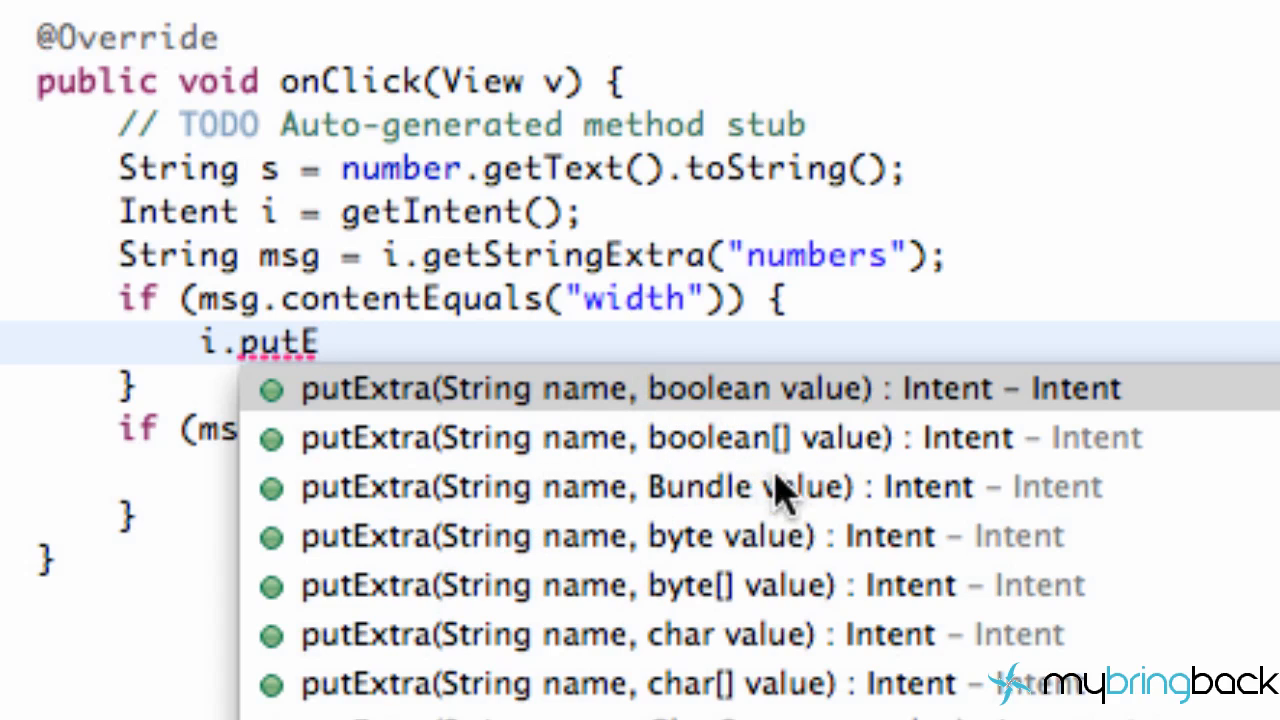
pyautogui.moveTo(680, 450)
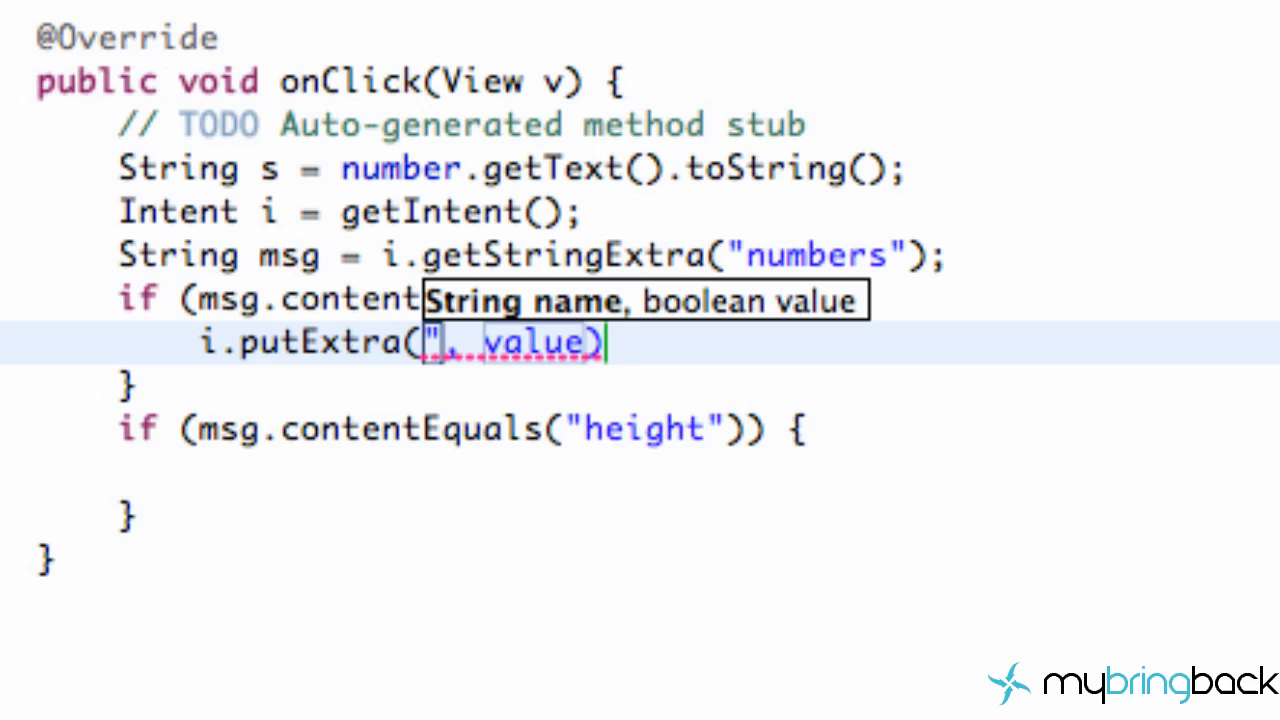
pyautogui.write('width')
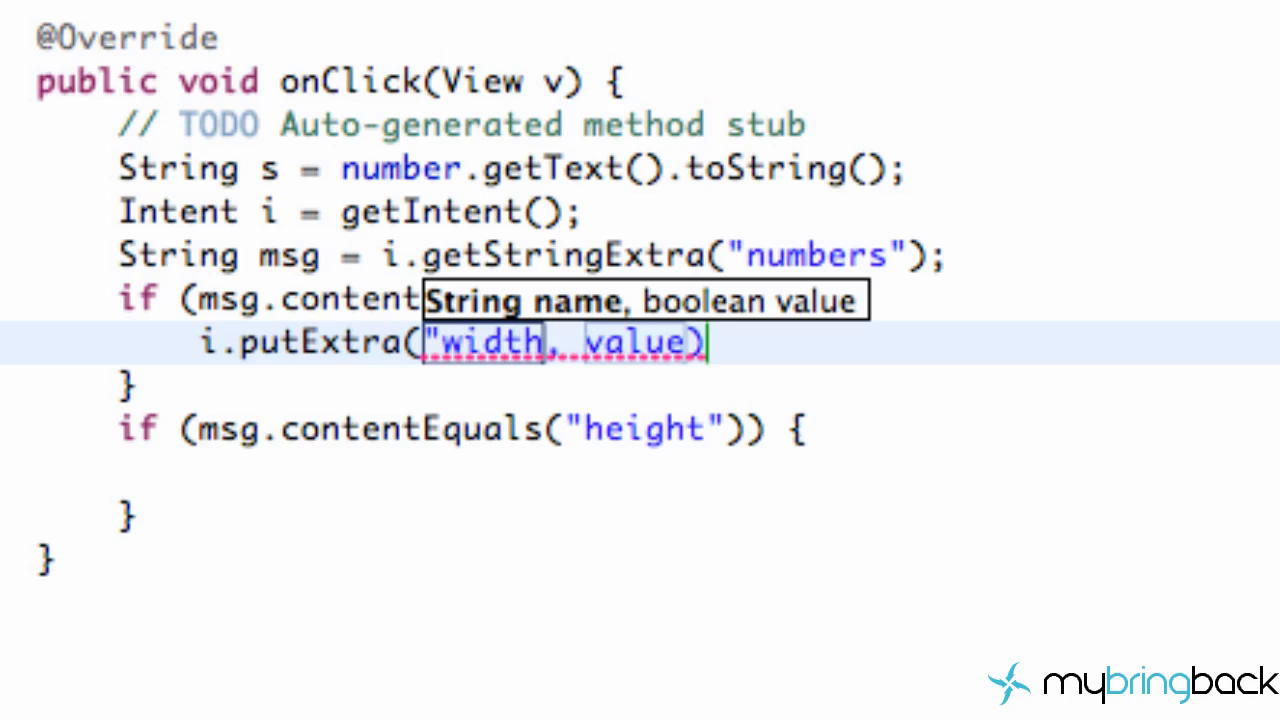
pyautogui.write('Height')
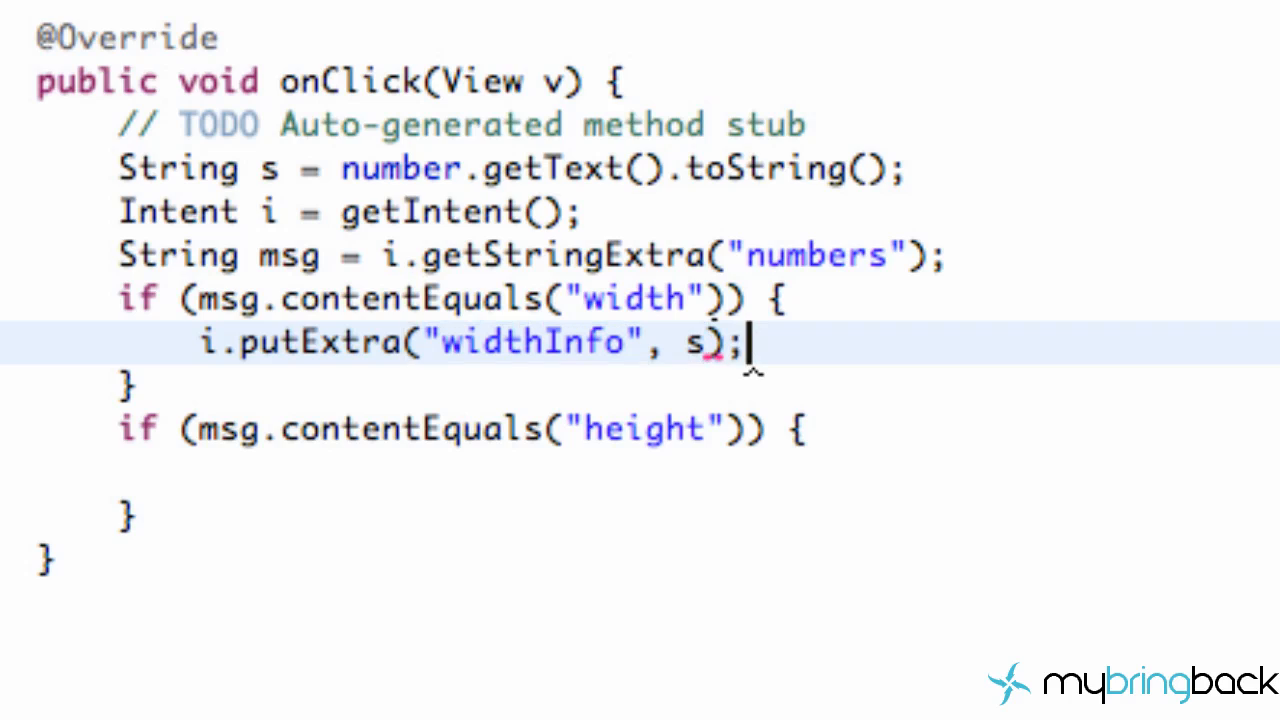
pyautogui.moveTo(716, 384)
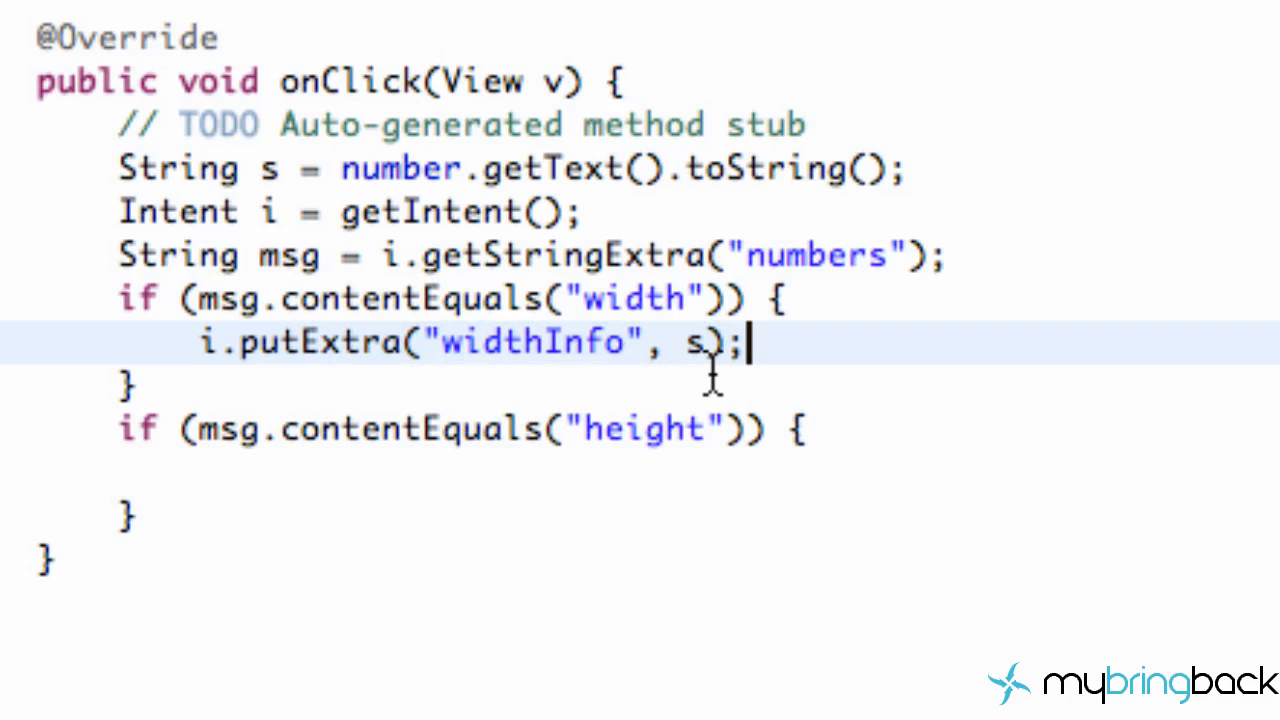
pyautogui.press('Enter')
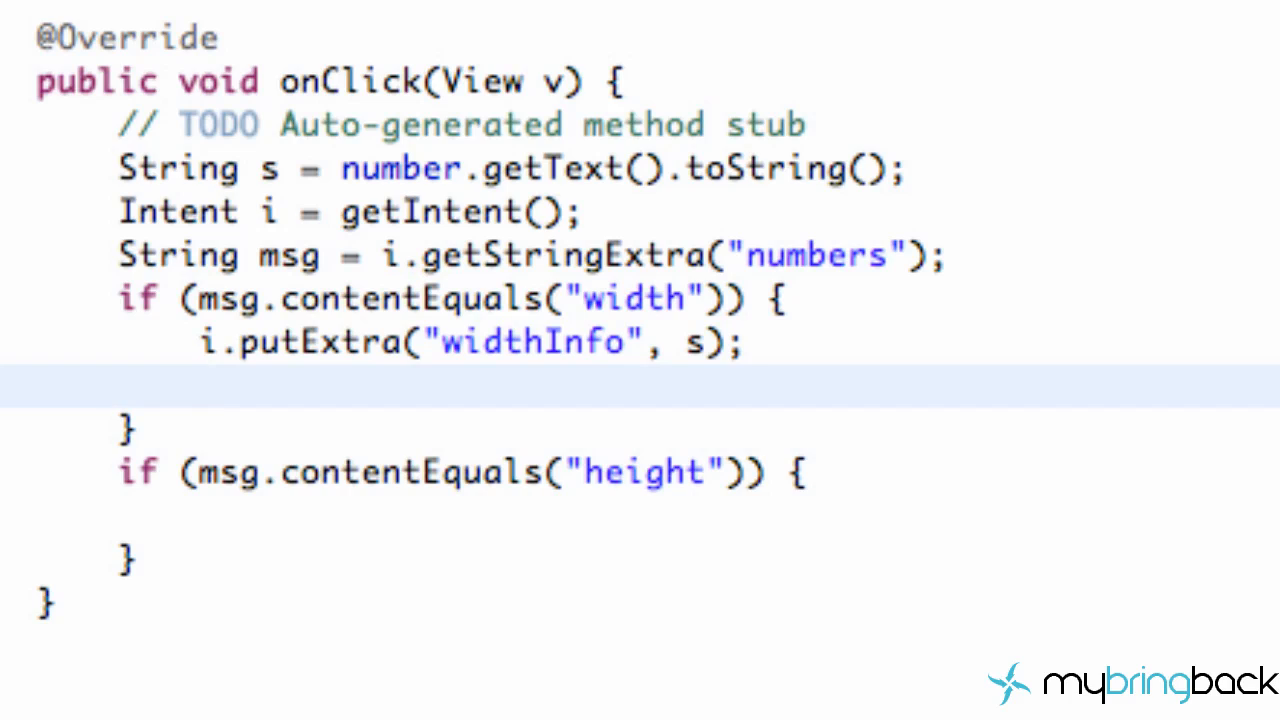
# - Add setResult(RESULT_OK, i); and finish(); after the putExtra call
pyautogui.write('setRe')
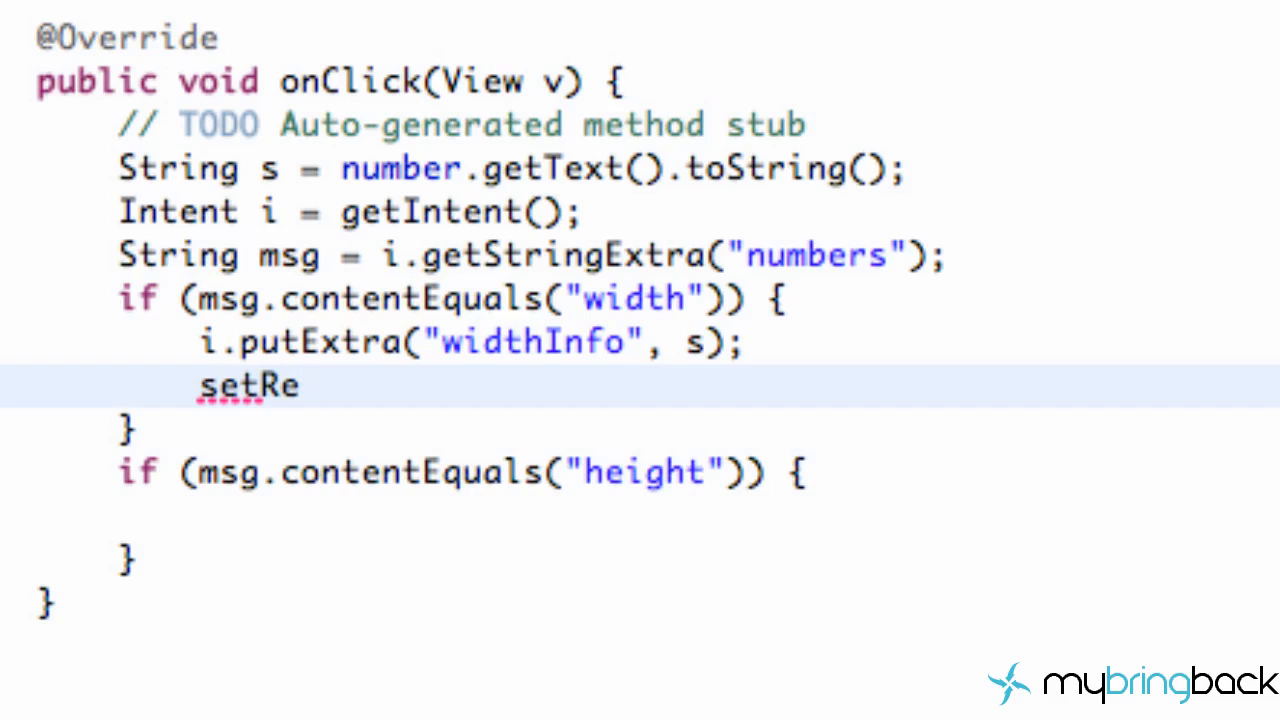
pyautogui.write('sult')
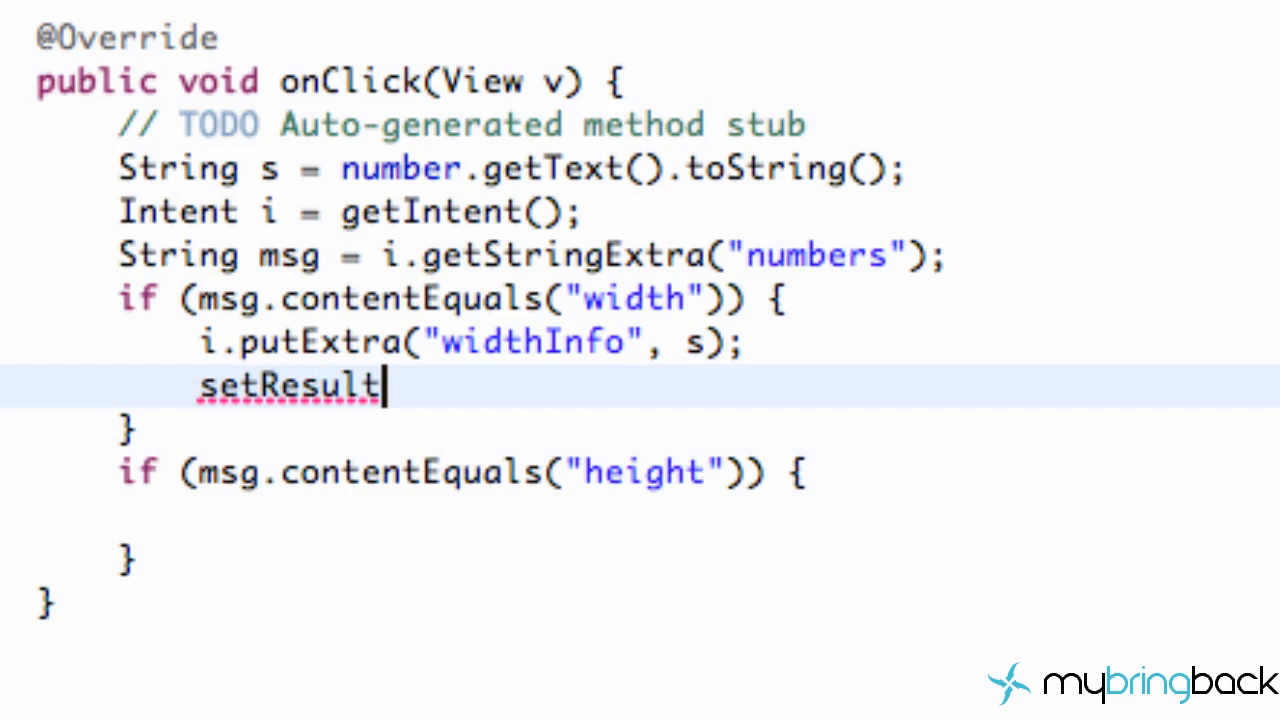
pyautogui.write('()')
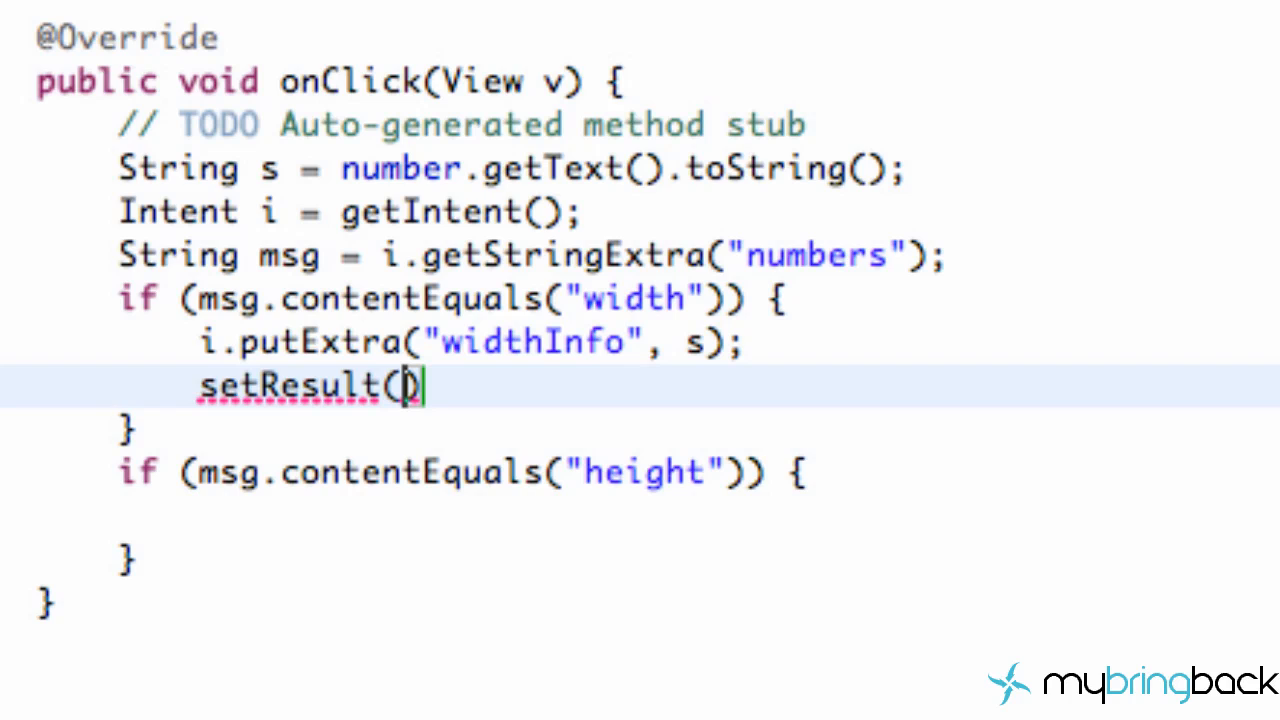
pyautogui.write('Res')
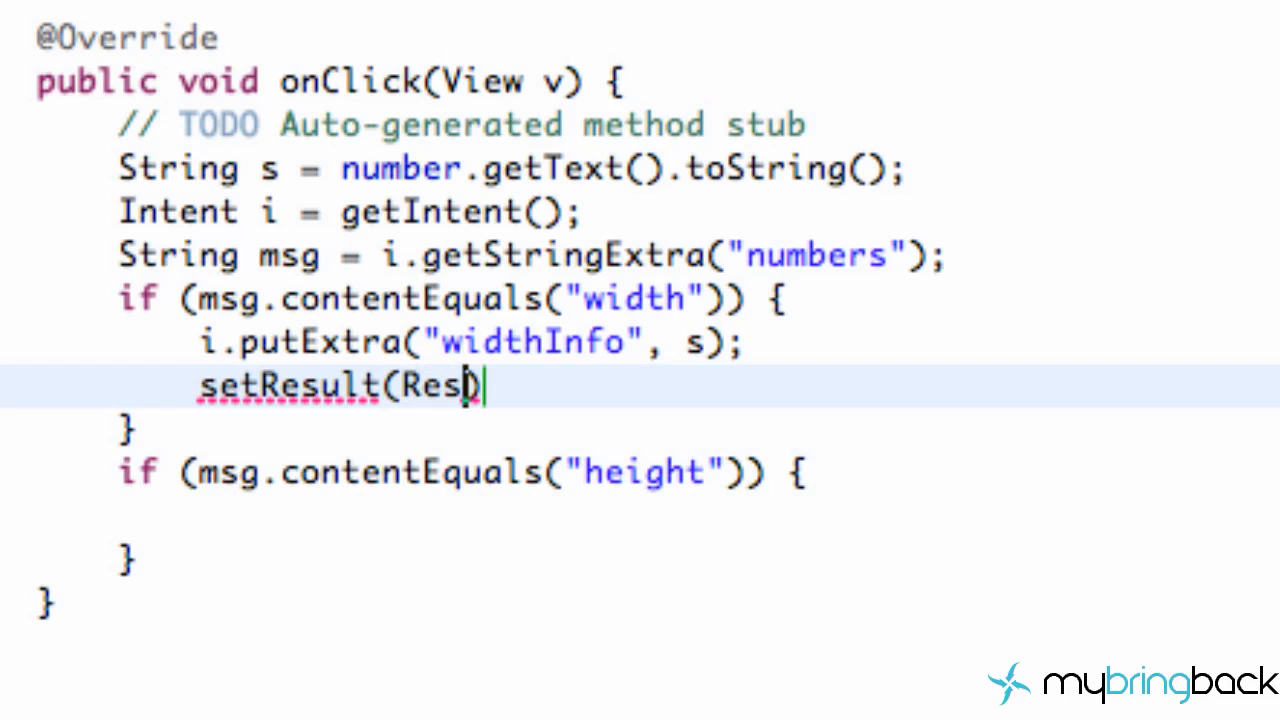
pyautogui.write('Res')
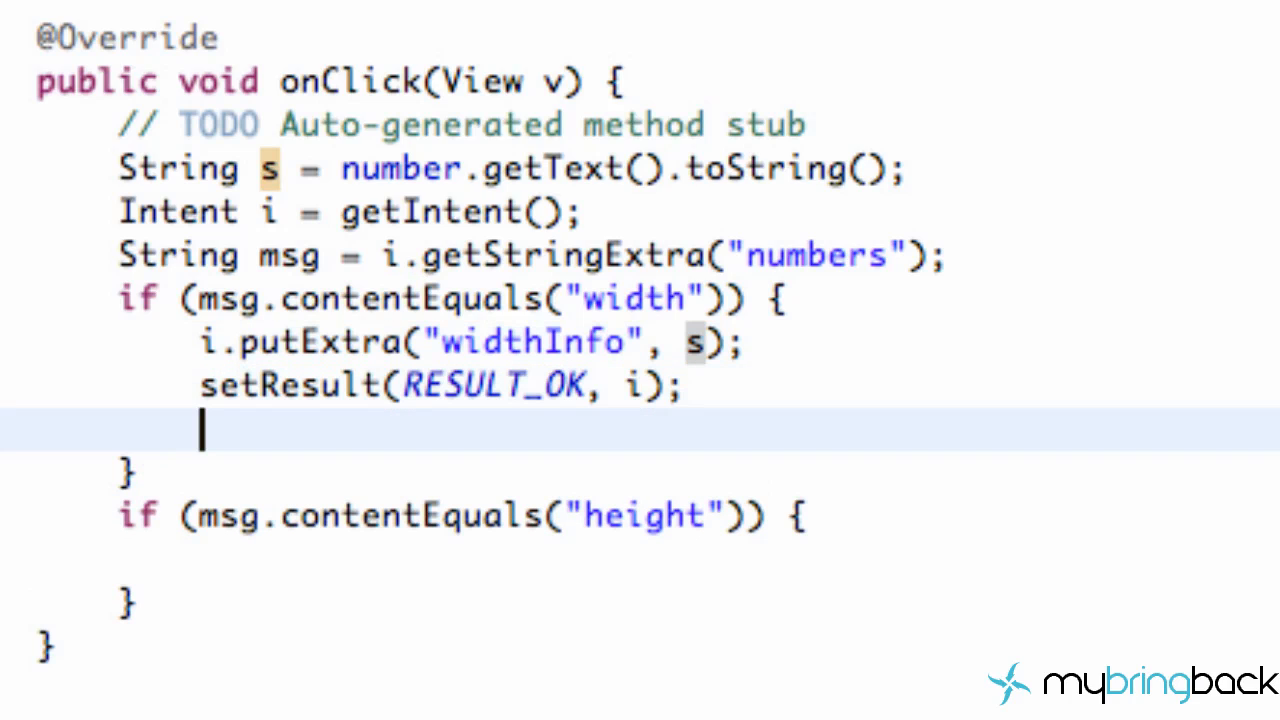
pyautogui.write('finish')
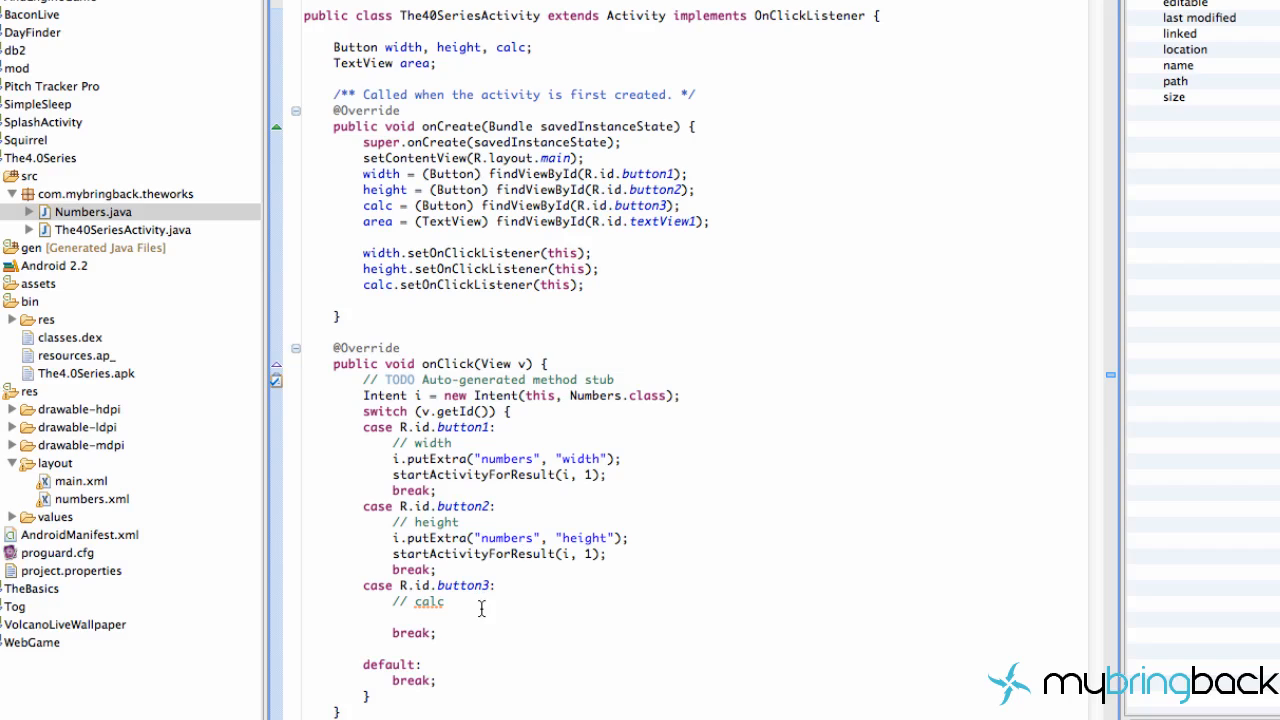
pyautogui.moveTo(656, 552)
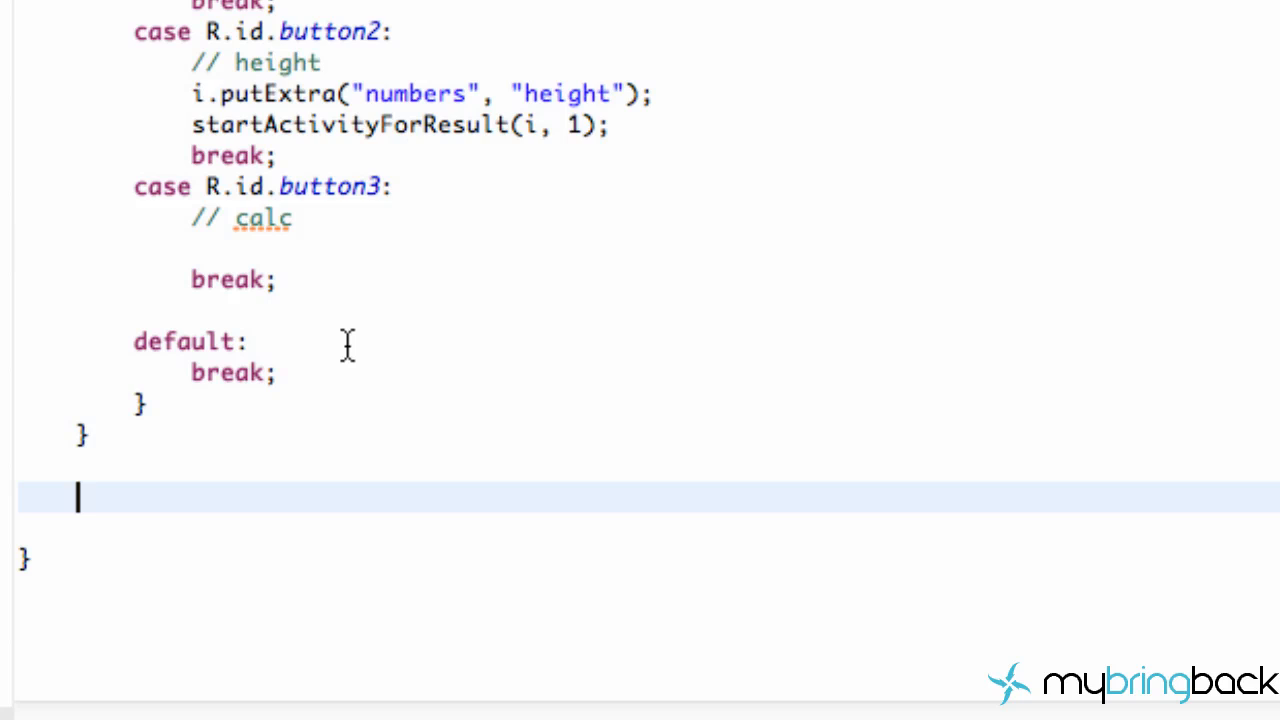
# - Generate the onActivityResult override from the onAc content-assist proposal
pyautogui.write('onActivityResult(int requestCode, int resultCode, Intent data) {')
pyautogui.write('if')
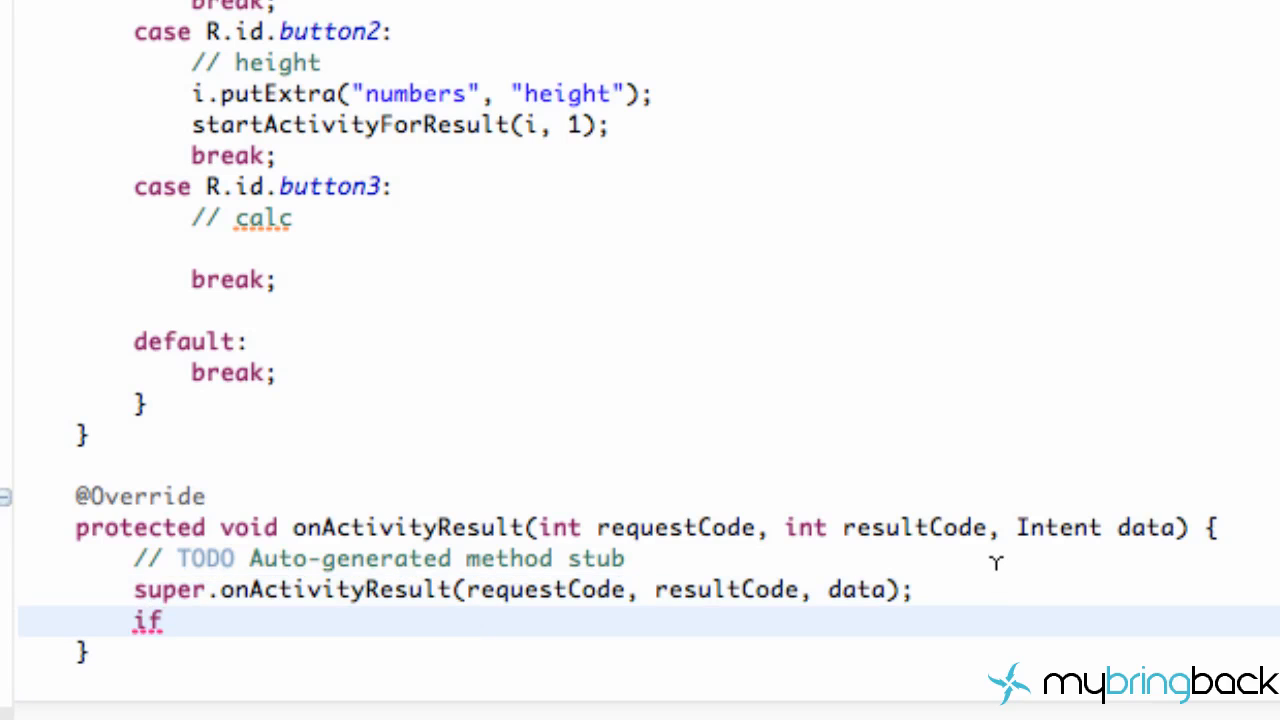
# - Write the if condition data.getExtras().containsKey("widthInfo")
pyautogui.write('(d)')
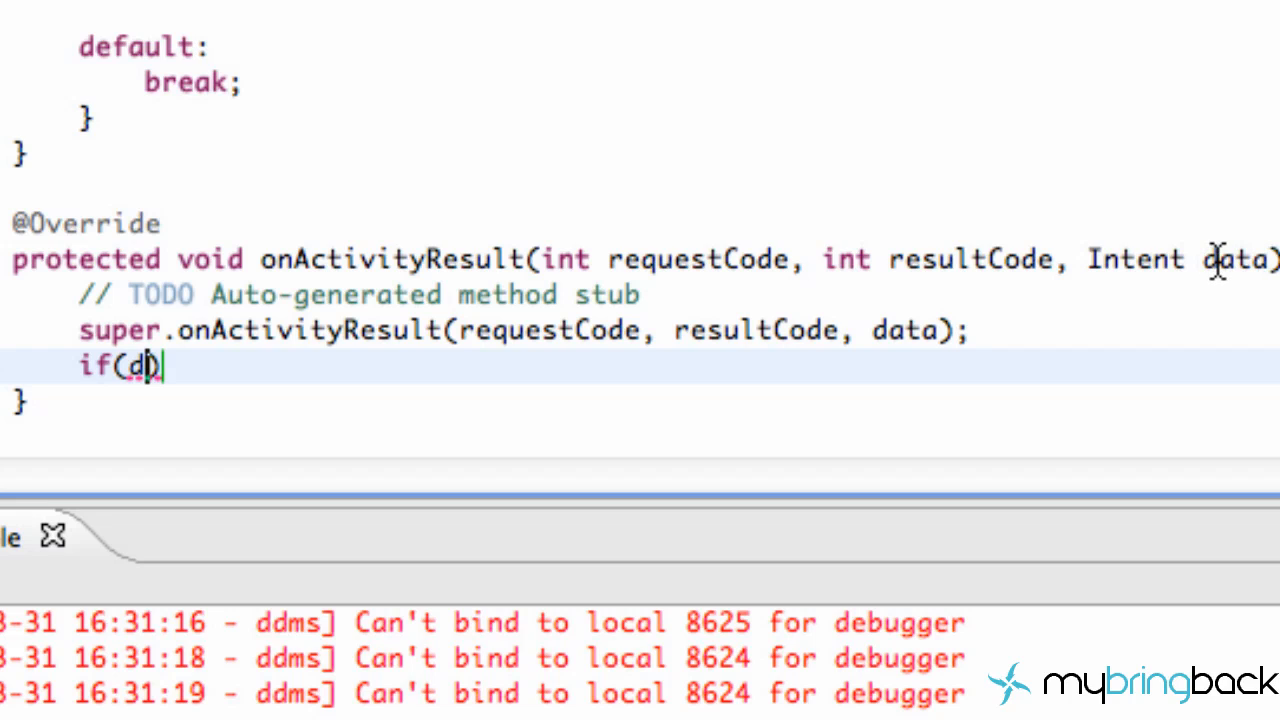
pyautogui.write('ata')
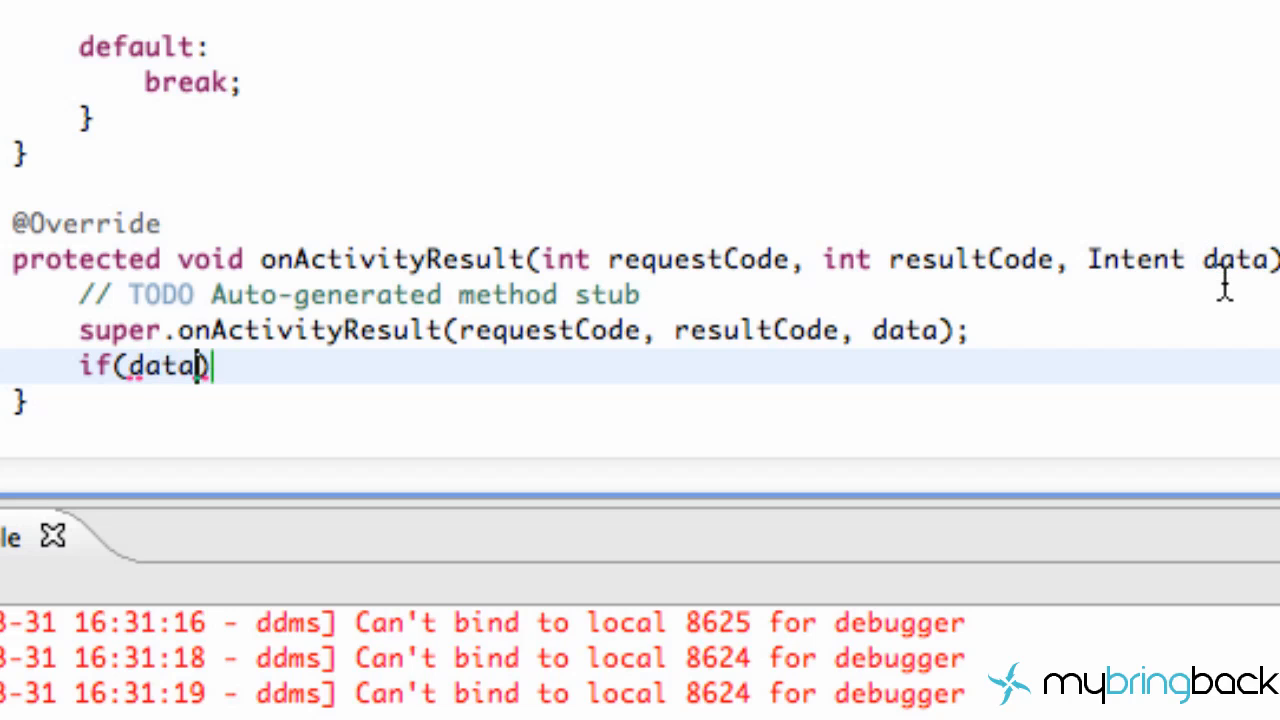
pyautogui.write('.getExtras(')
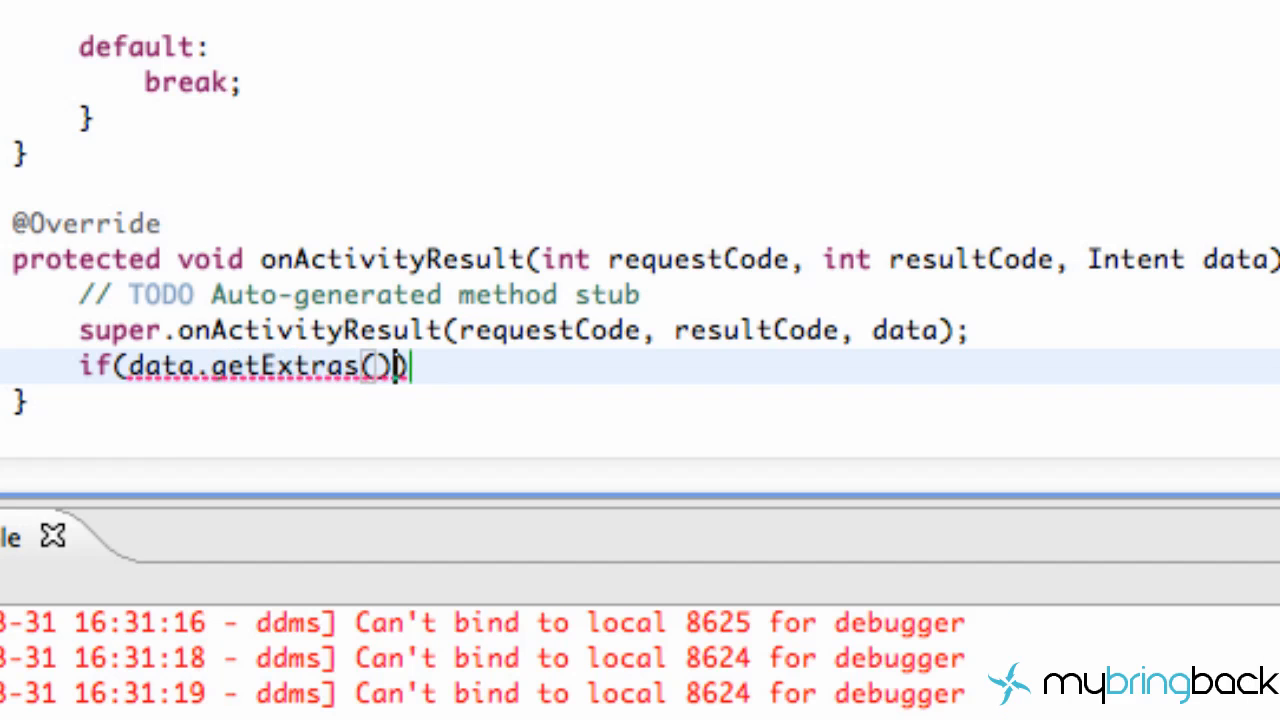
pyautogui.write(')')
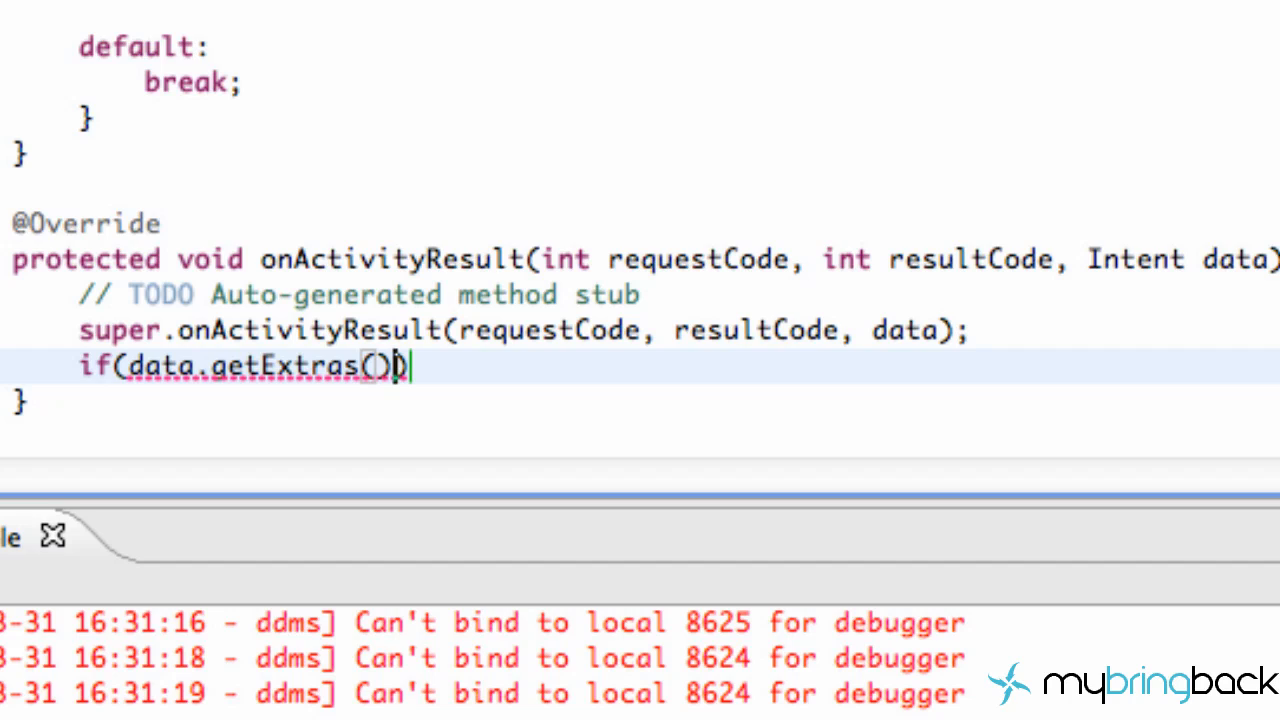
pyautogui.write(')')
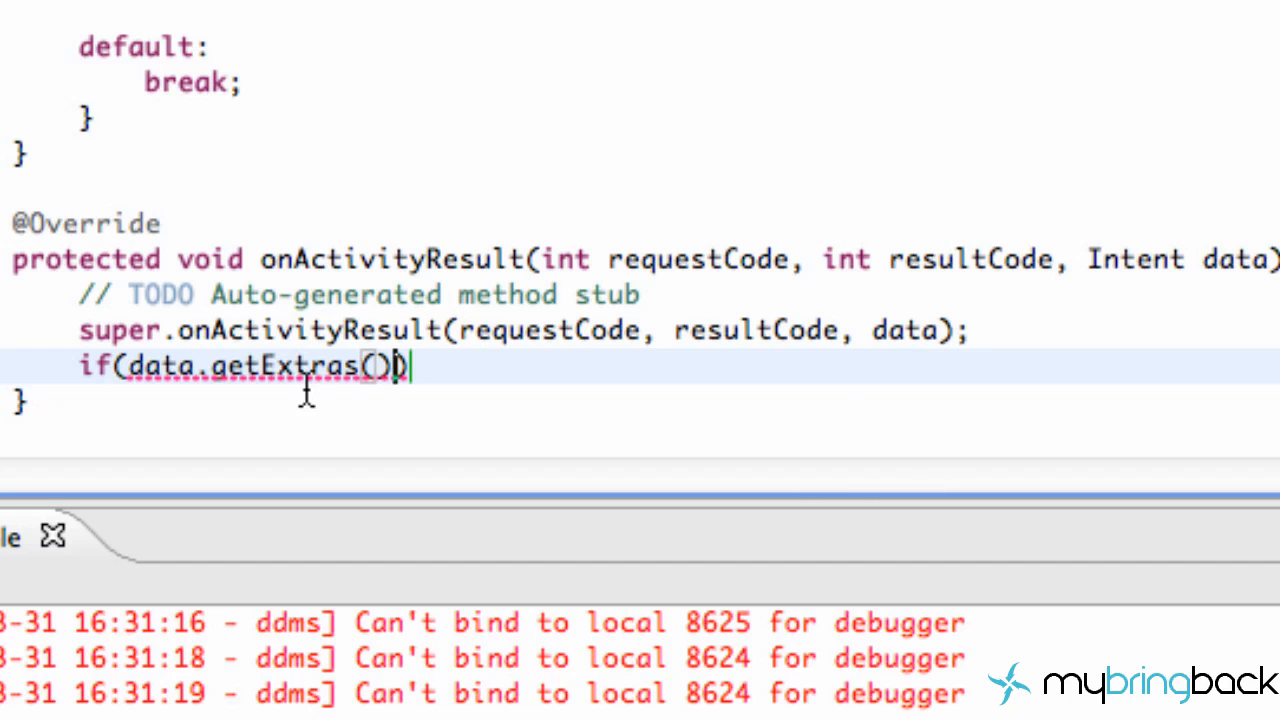
pyautogui.write('.containsKey("')
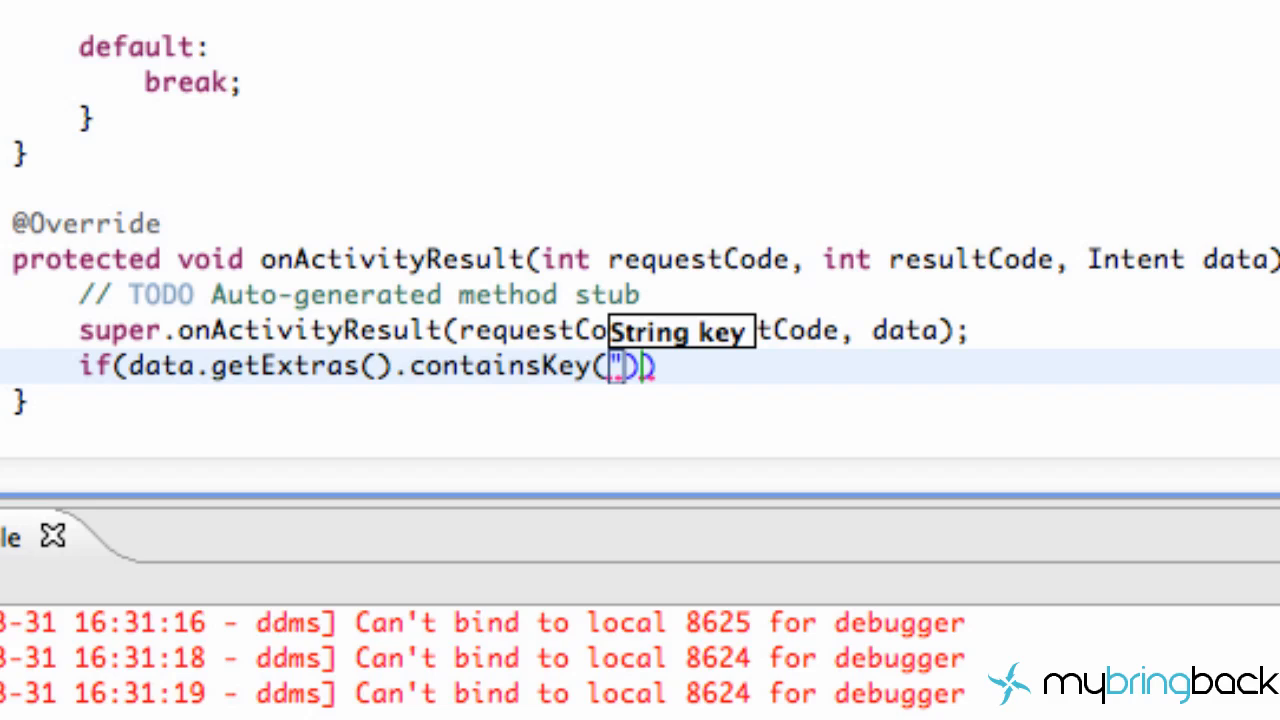
pyautogui.write('widthInfo')
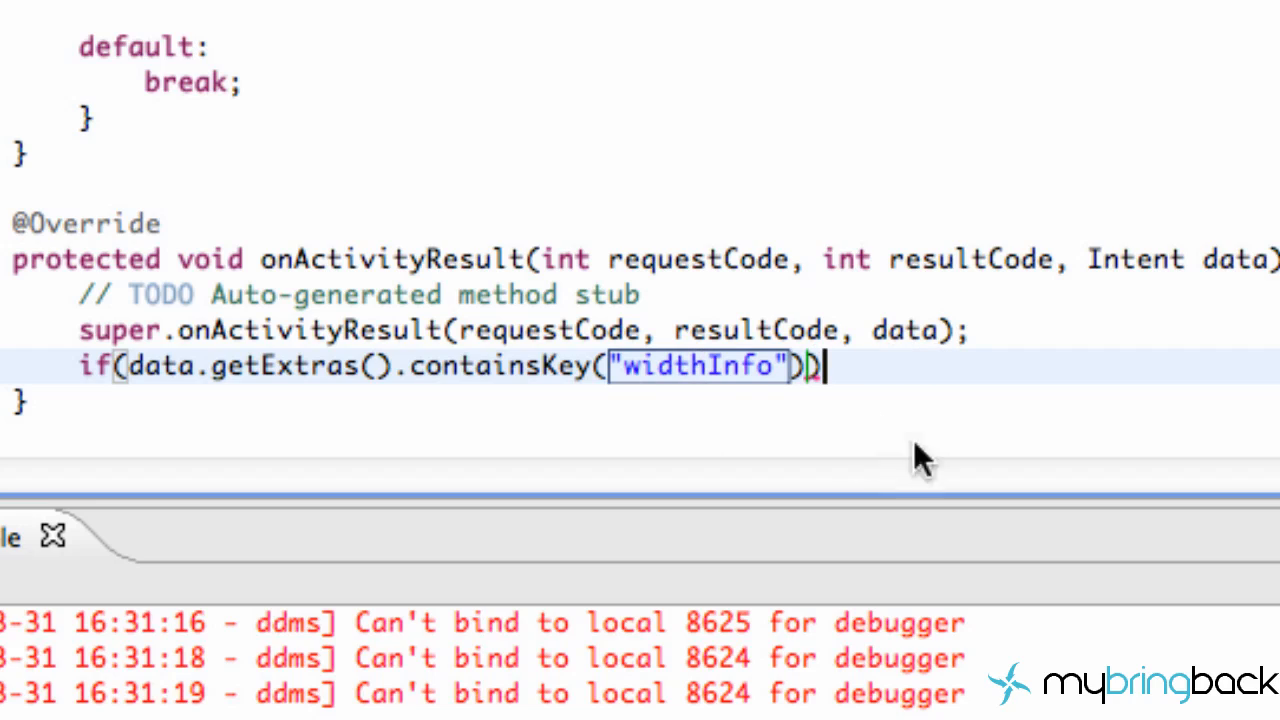
pyautogui.moveTo(742, 380)
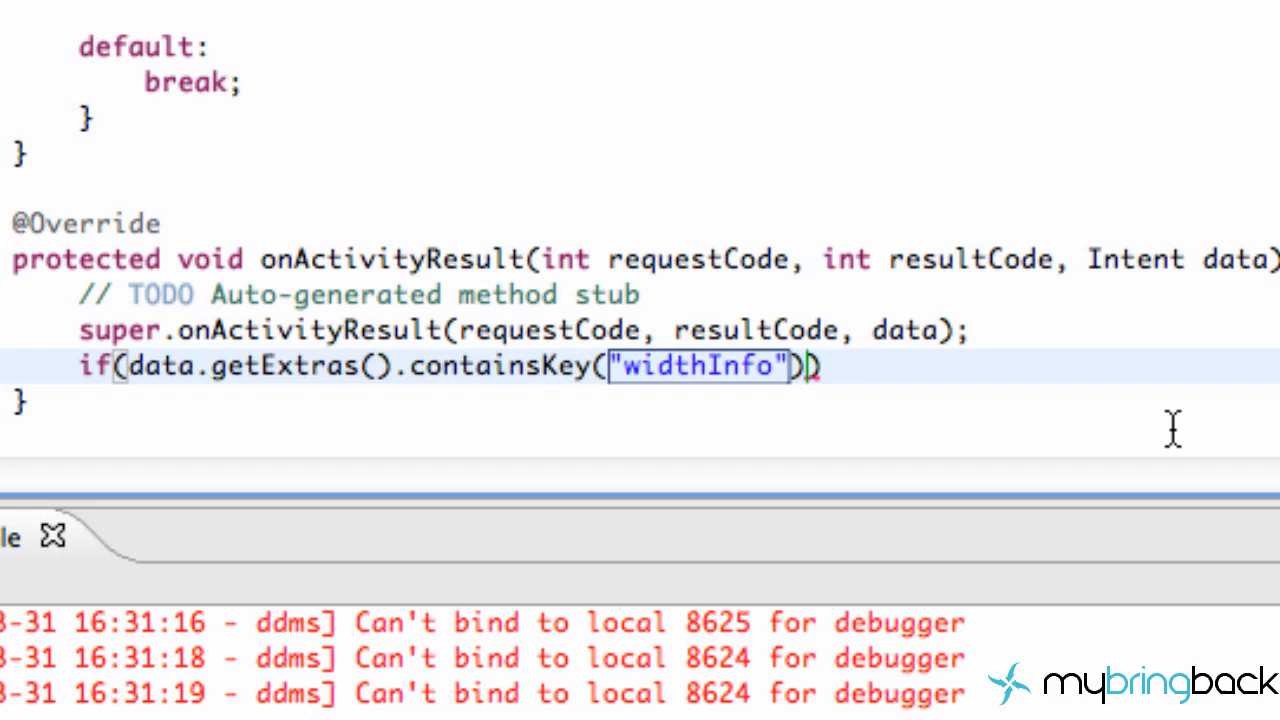
# - Call width.setText(data.getStringExtra("widthInfo")) in the block and paste a copy below it
pyautogui.write('{')
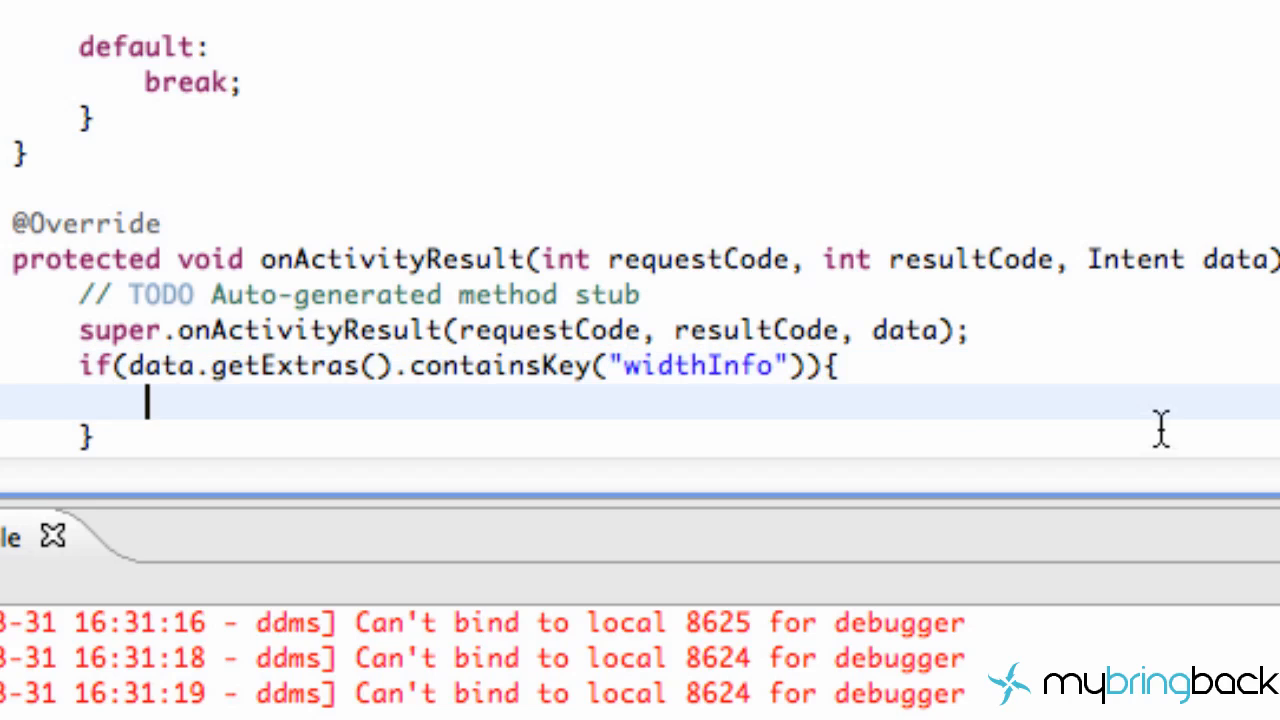
pyautogui.write('w')
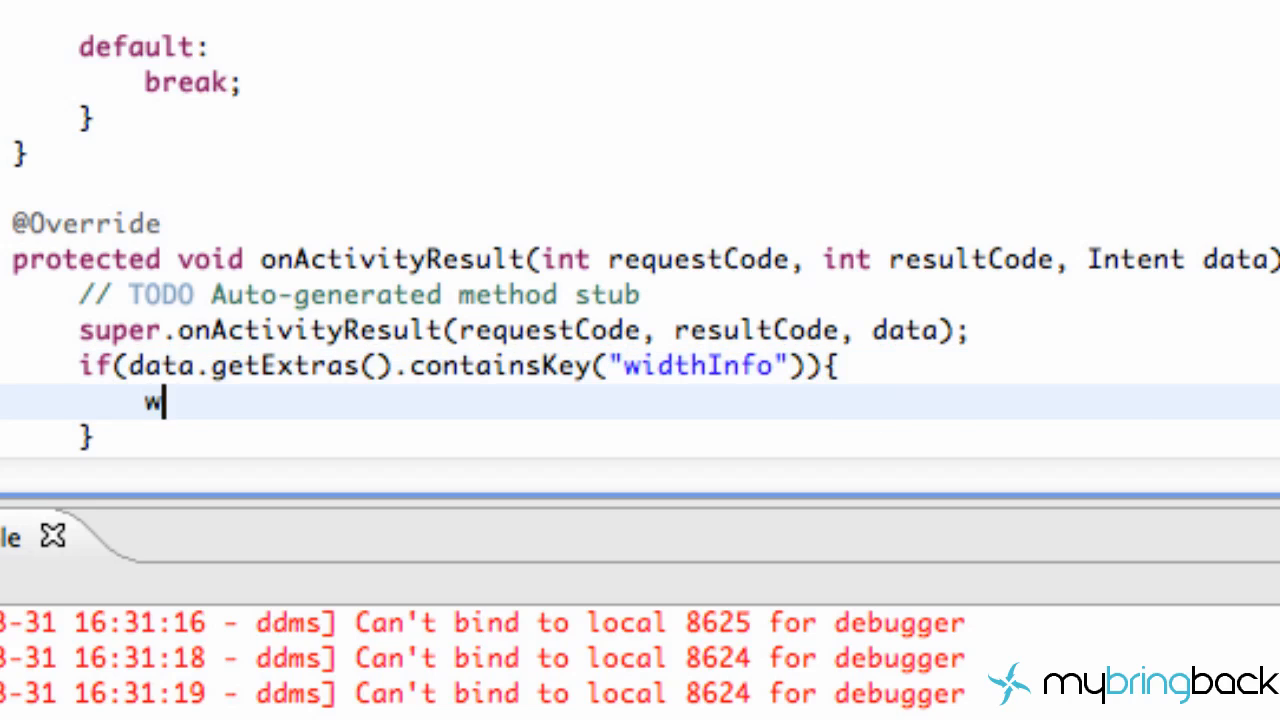
pyautogui.write('idth.s')
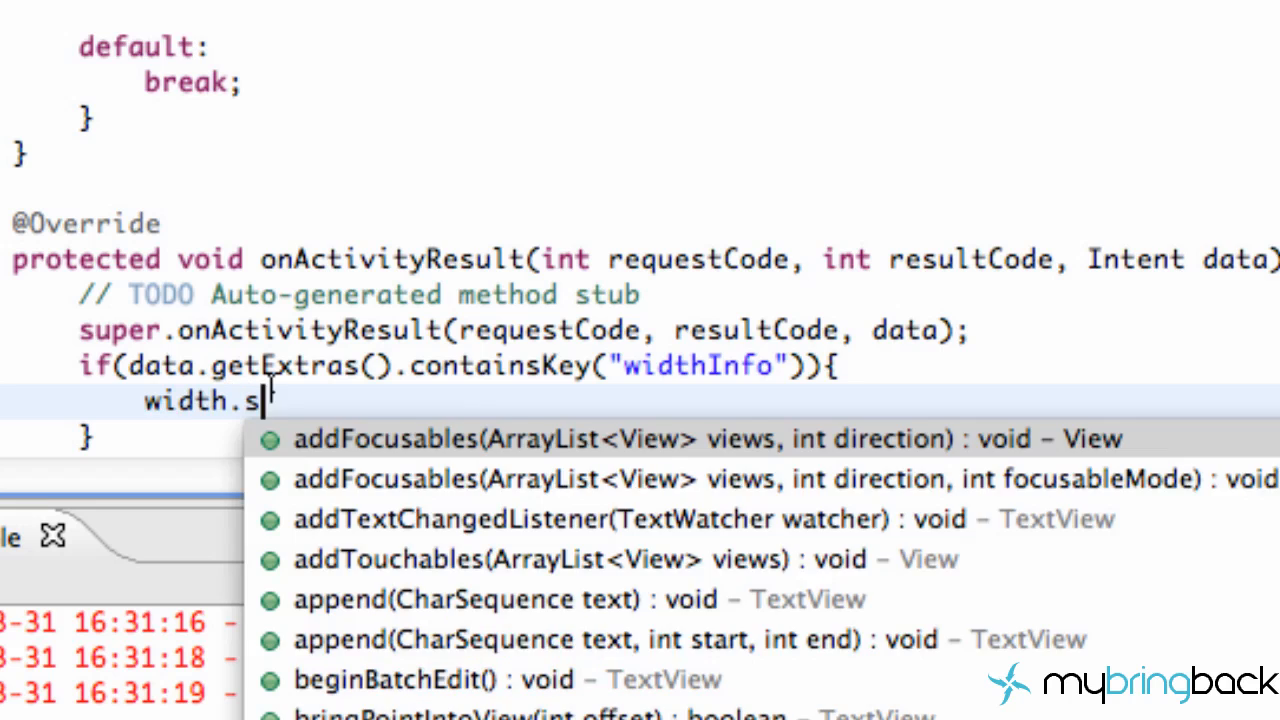
pyautogui.write('etText(data')
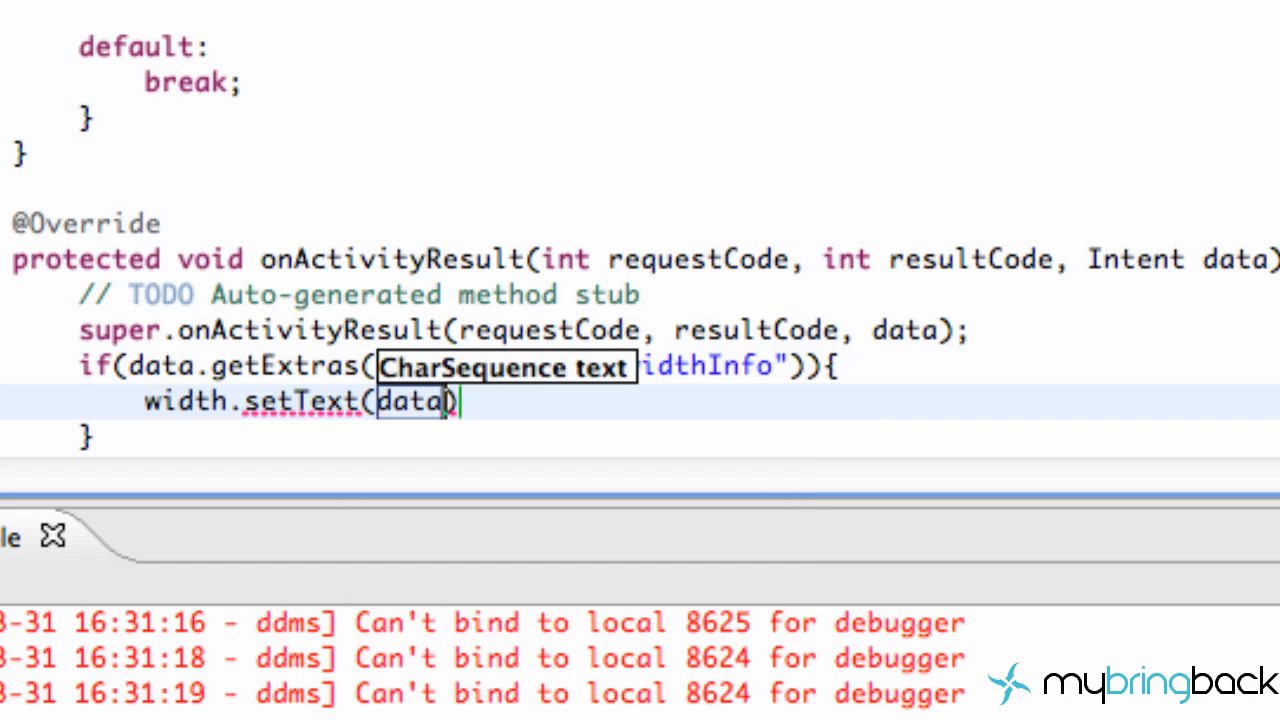
pyautogui.write('.get')
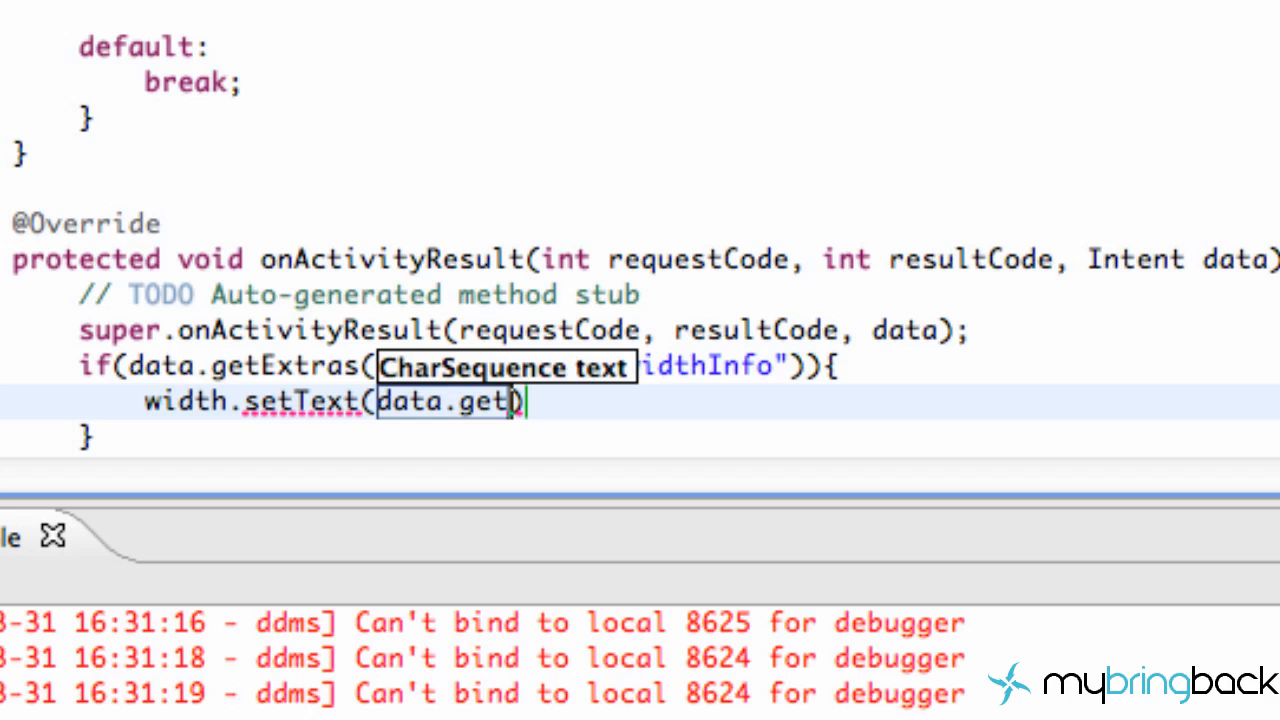
pyautogui.write('StringExtra("widthInfo')
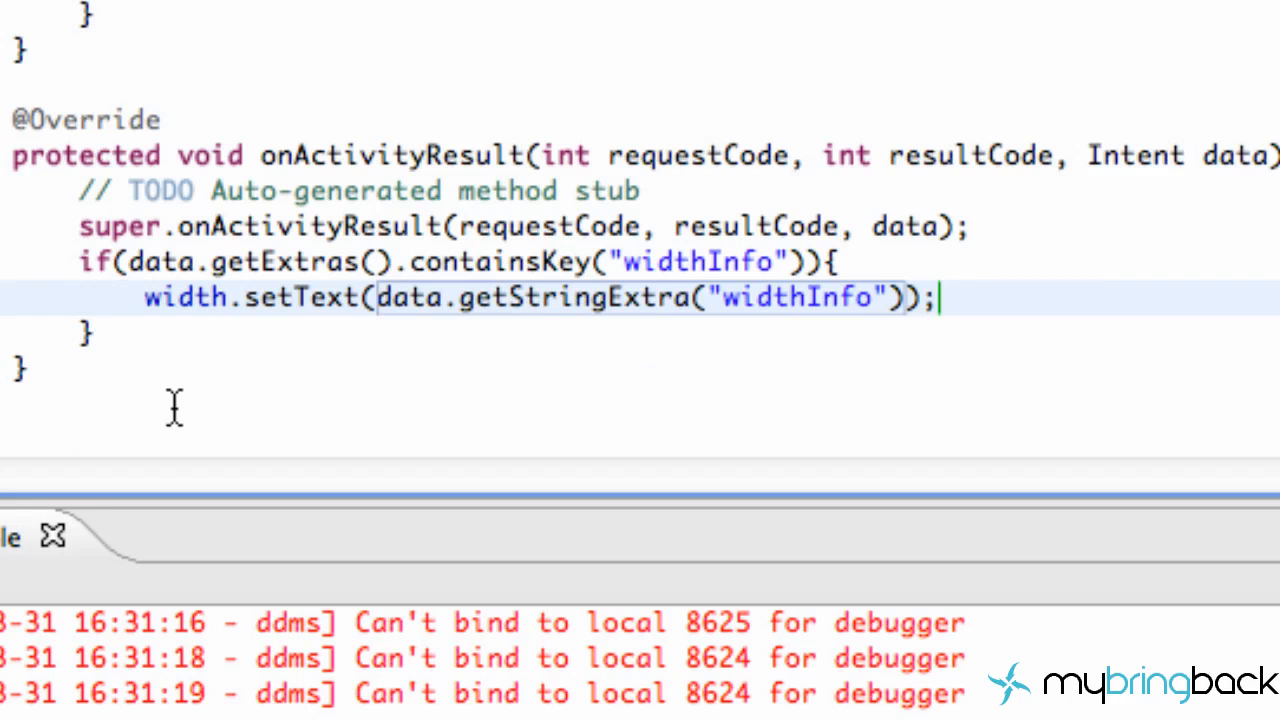
pyautogui.moveTo(120, 322)
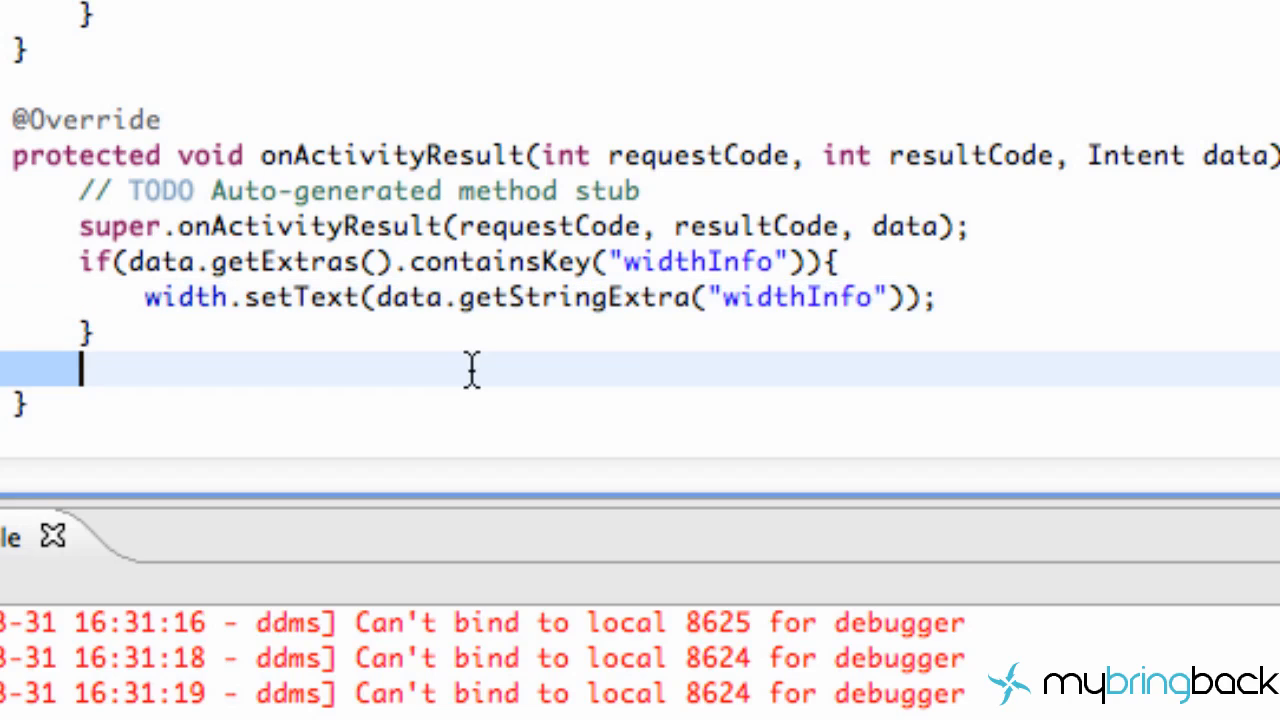
pyautogui.moveTo(680, 362)
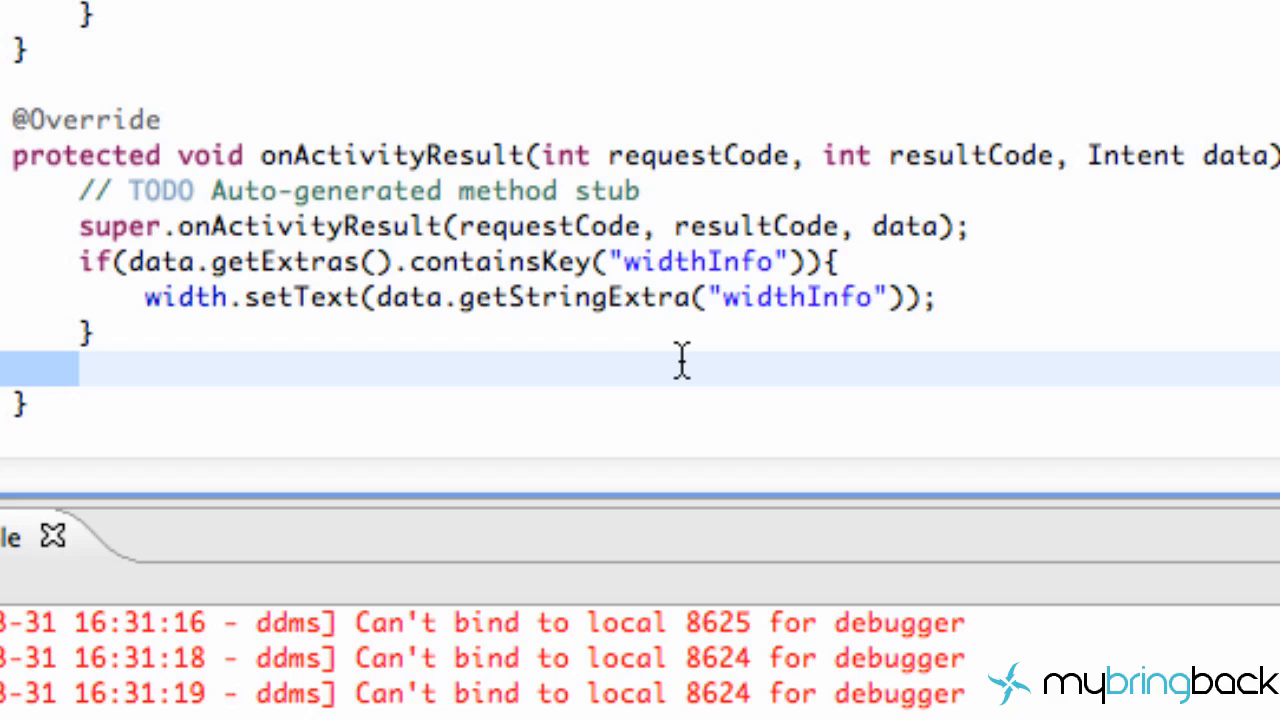
pyautogui.click(82, 368)
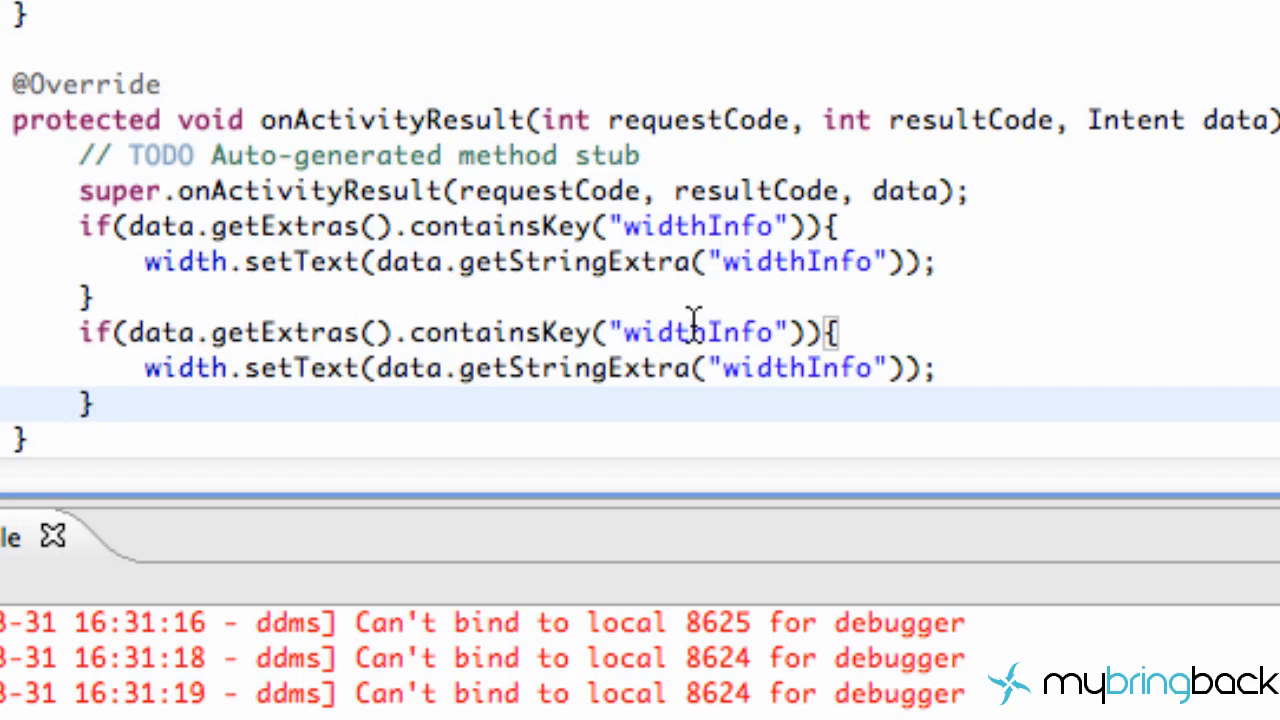
# - Replace both widthInfo keys in the copied block with heightInfo
pyautogui.doubleClick(660, 332)
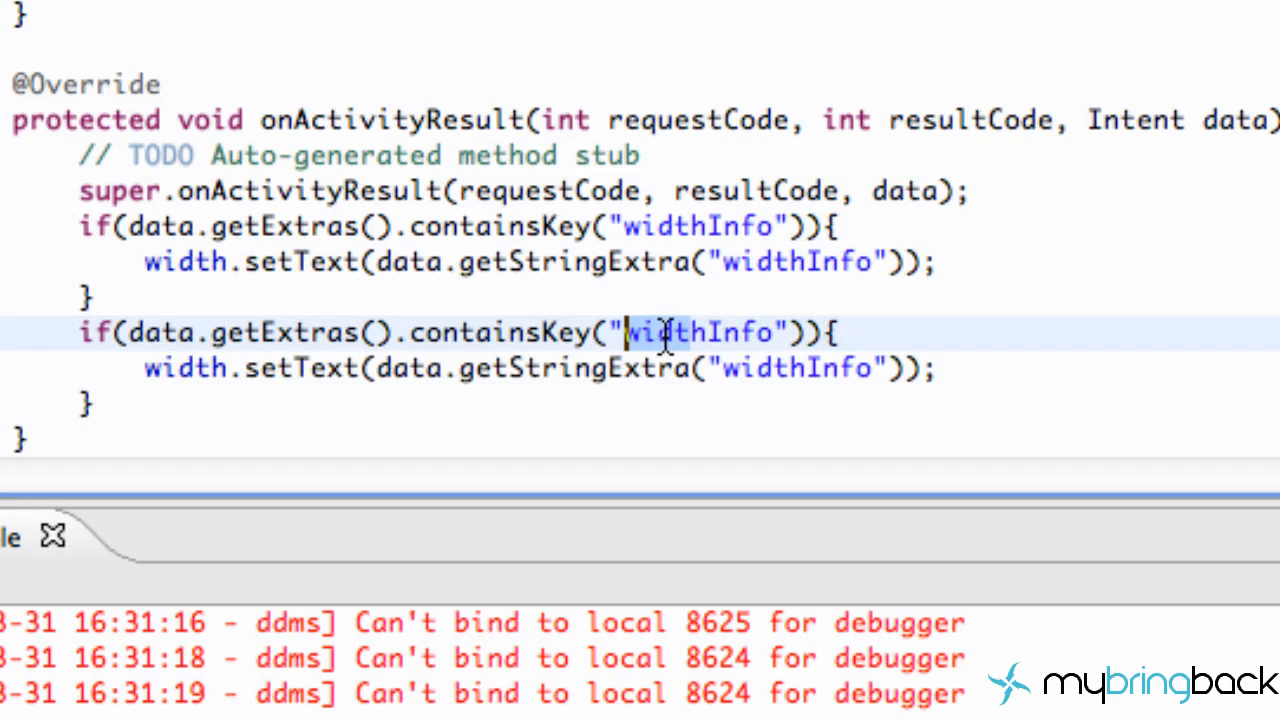
pyautogui.write('hieg')
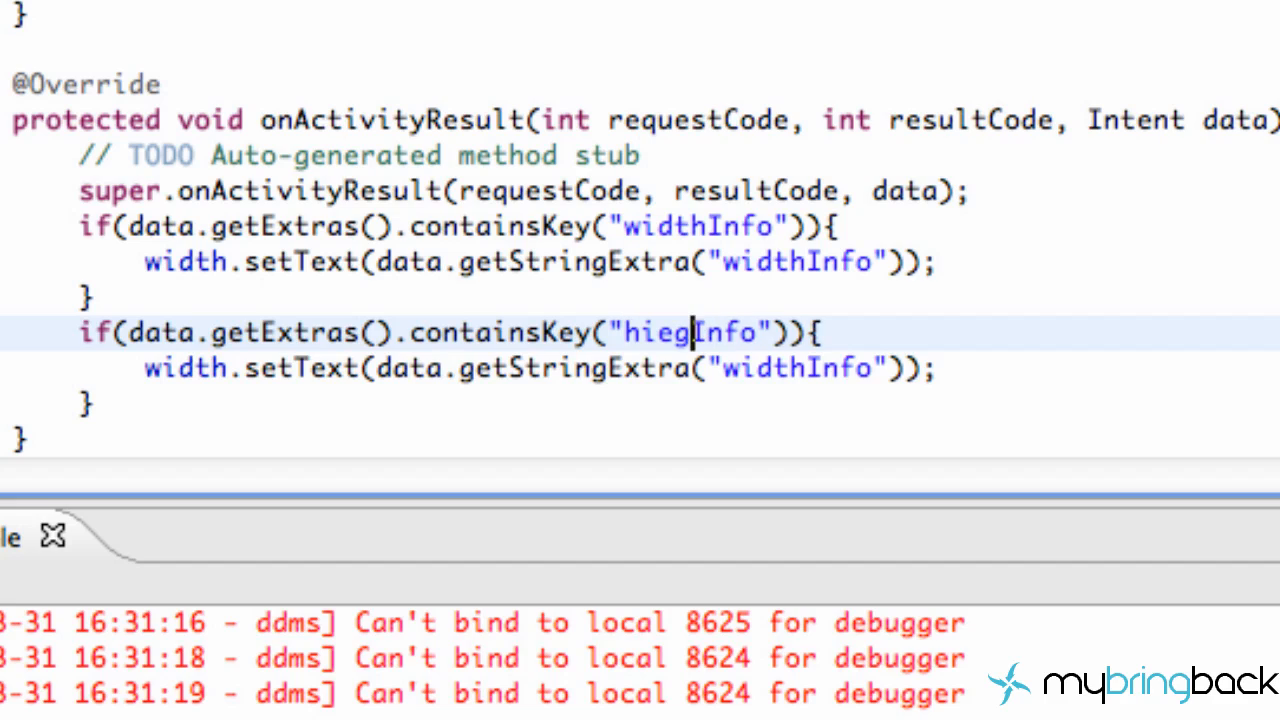
pyautogui.write('h')
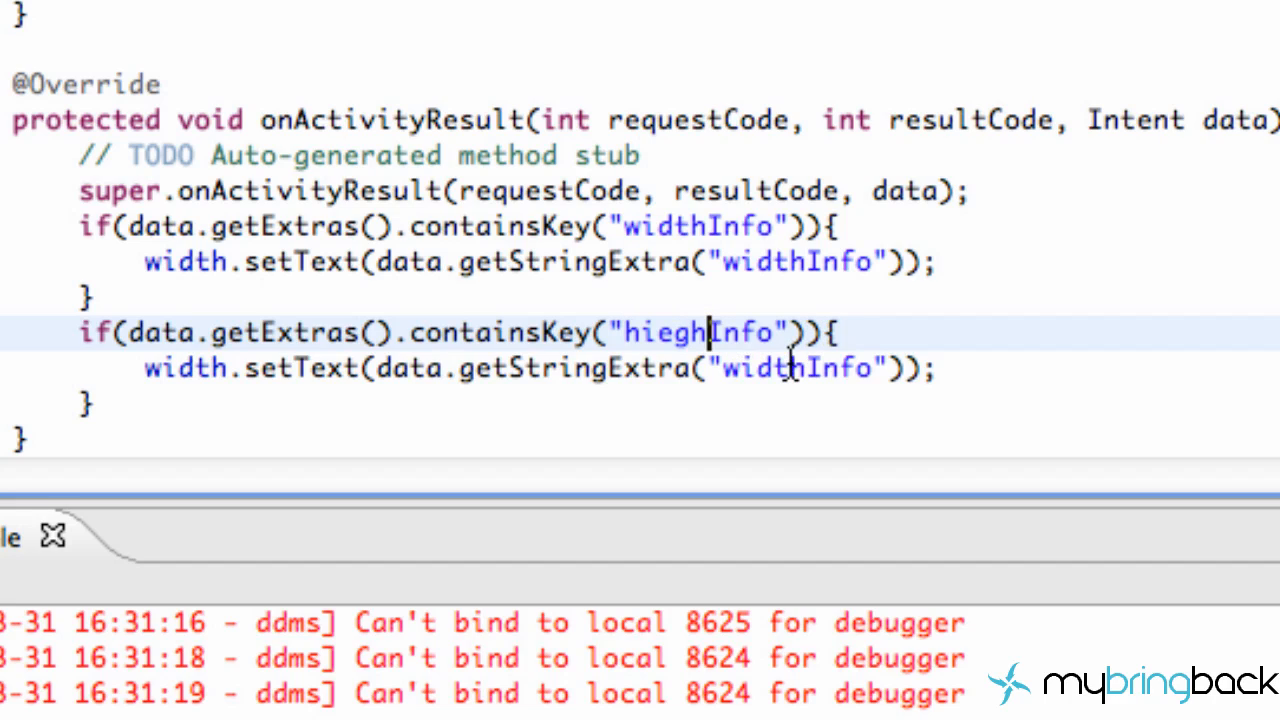
pyautogui.write('heightInfo')
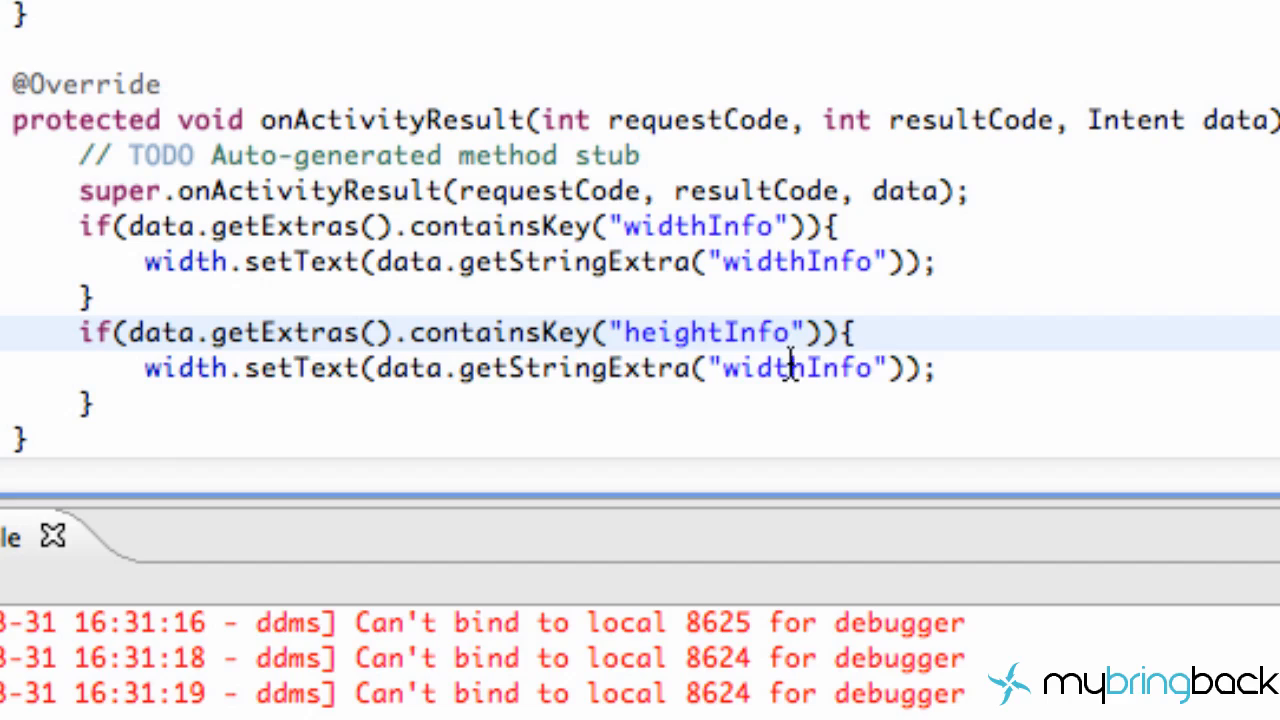
pyautogui.doubleClick(792, 368)
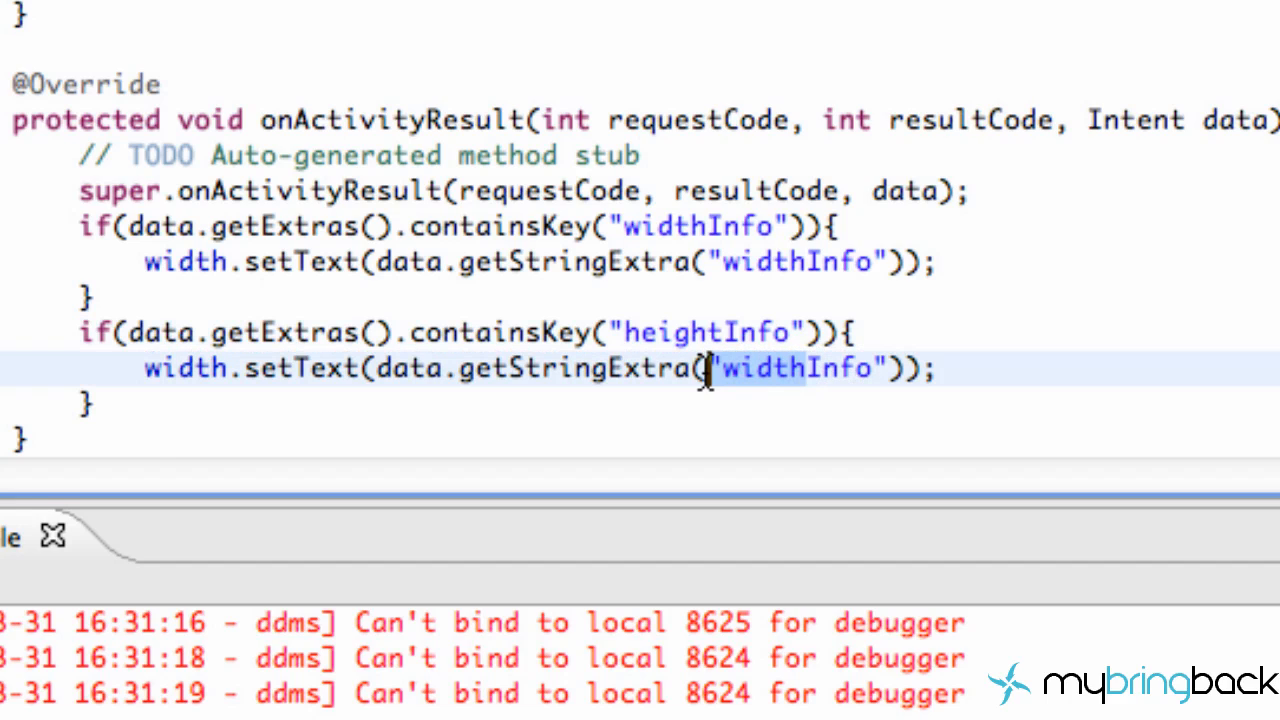
pyautogui.write('heightInfo')
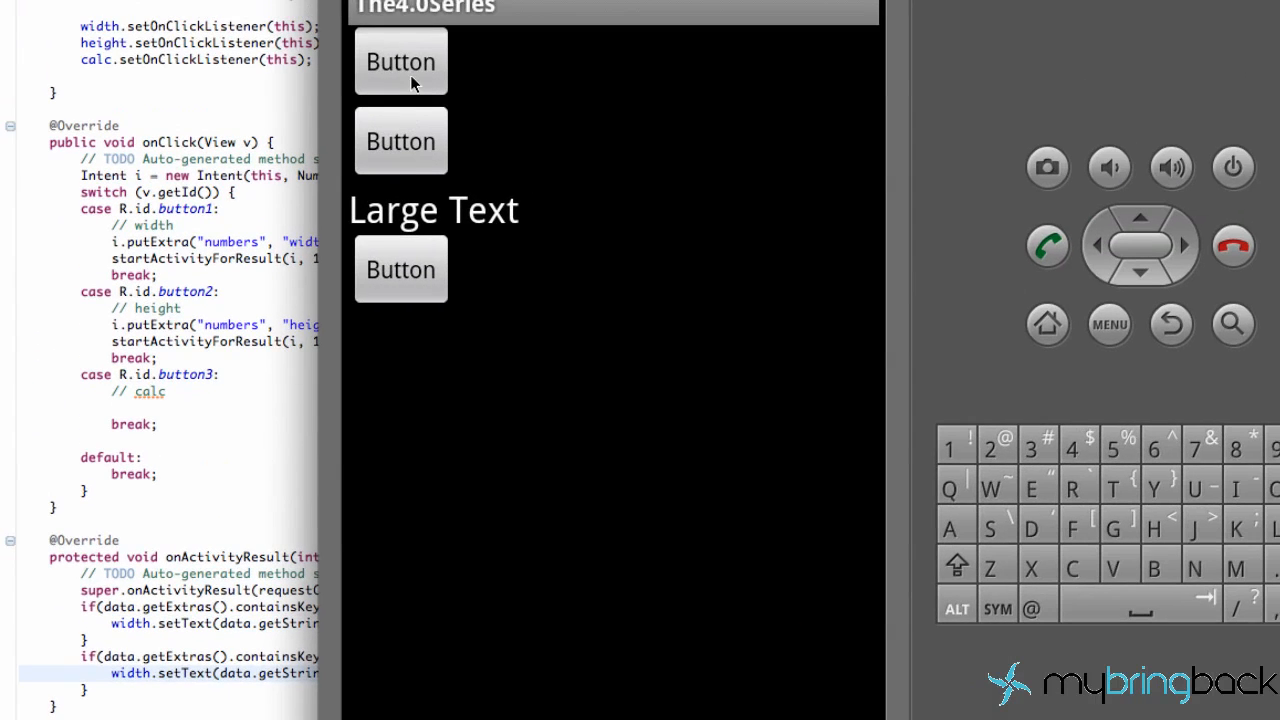
# - Enter 52 on the width number screen and return so the first button shows 52
pyautogui.click(400, 60)
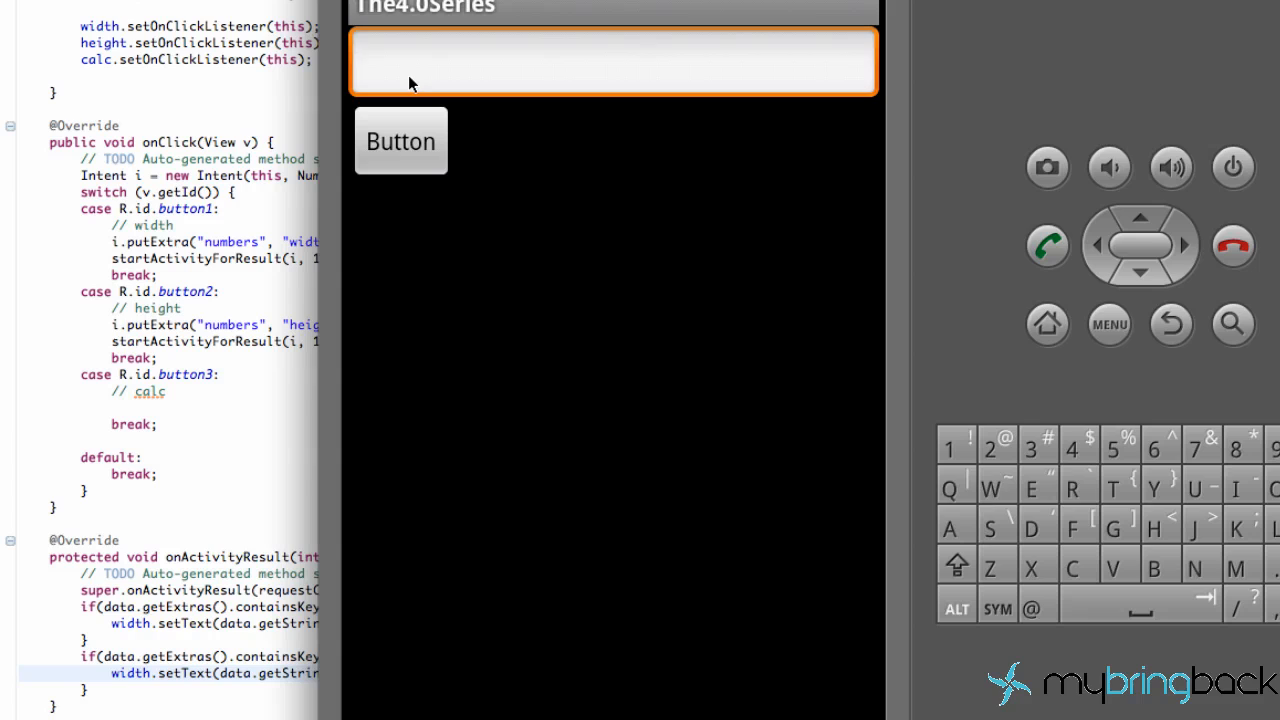
pyautogui.click(612, 536)
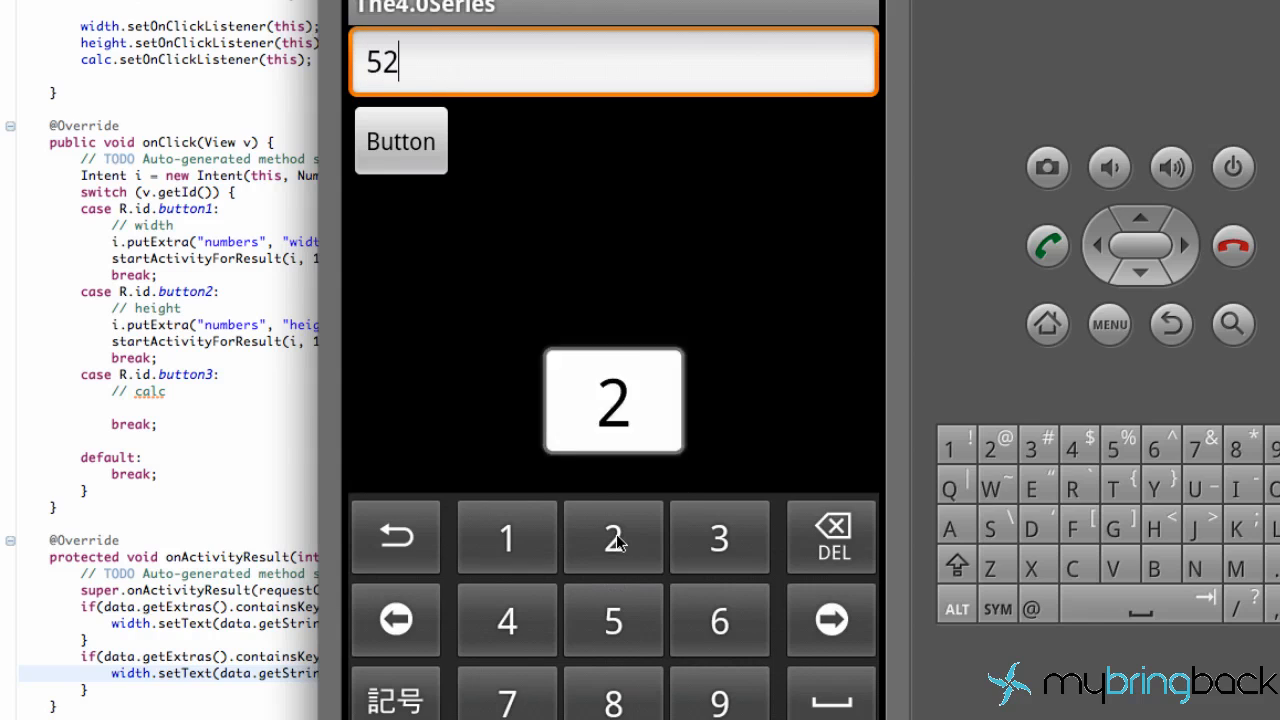
pyautogui.click(400, 140)
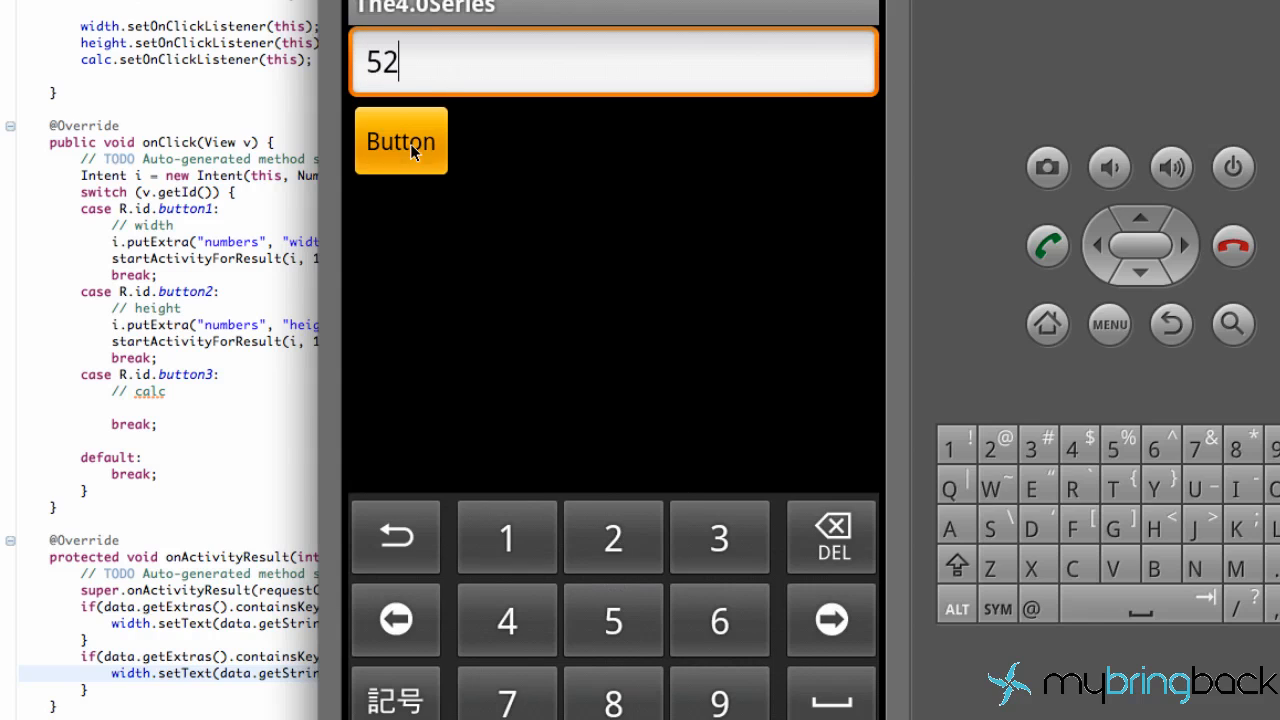
pyautogui.click(400, 140)
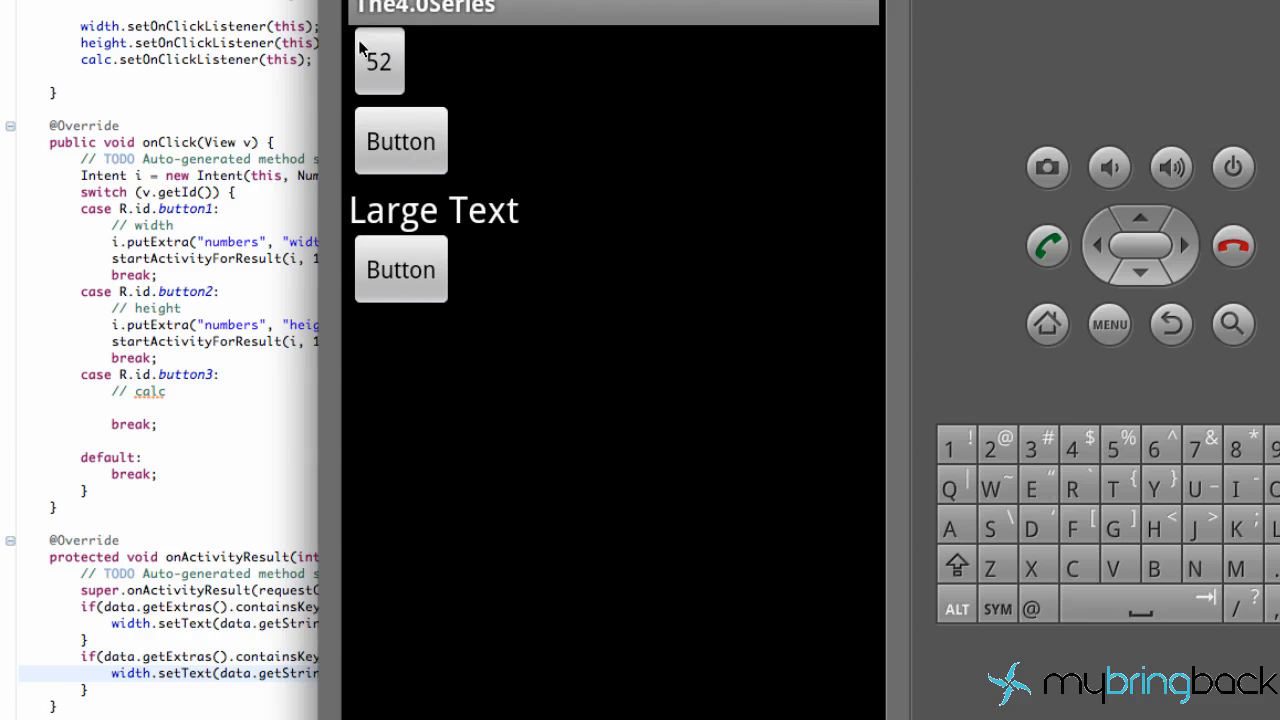
pyautogui.moveTo(408, 70)
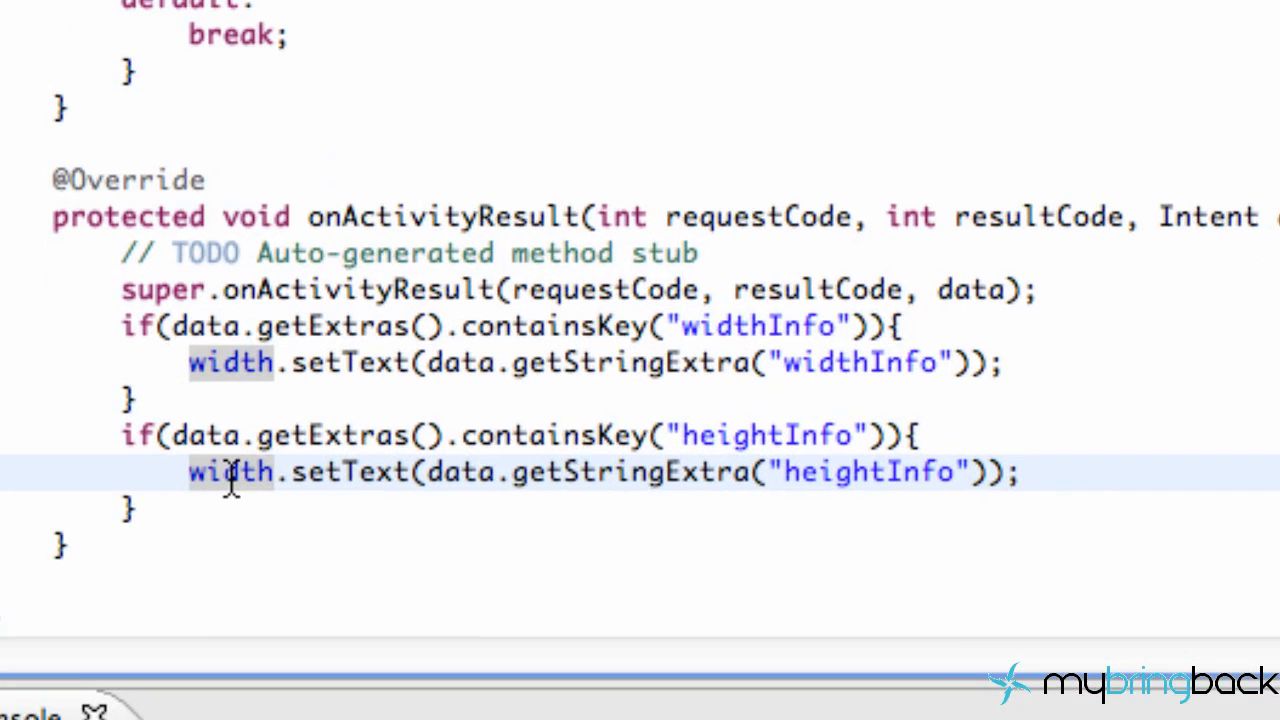
# - Change the second block's width.setText to height.setText
pyautogui.write('height.setText(data.getStri')
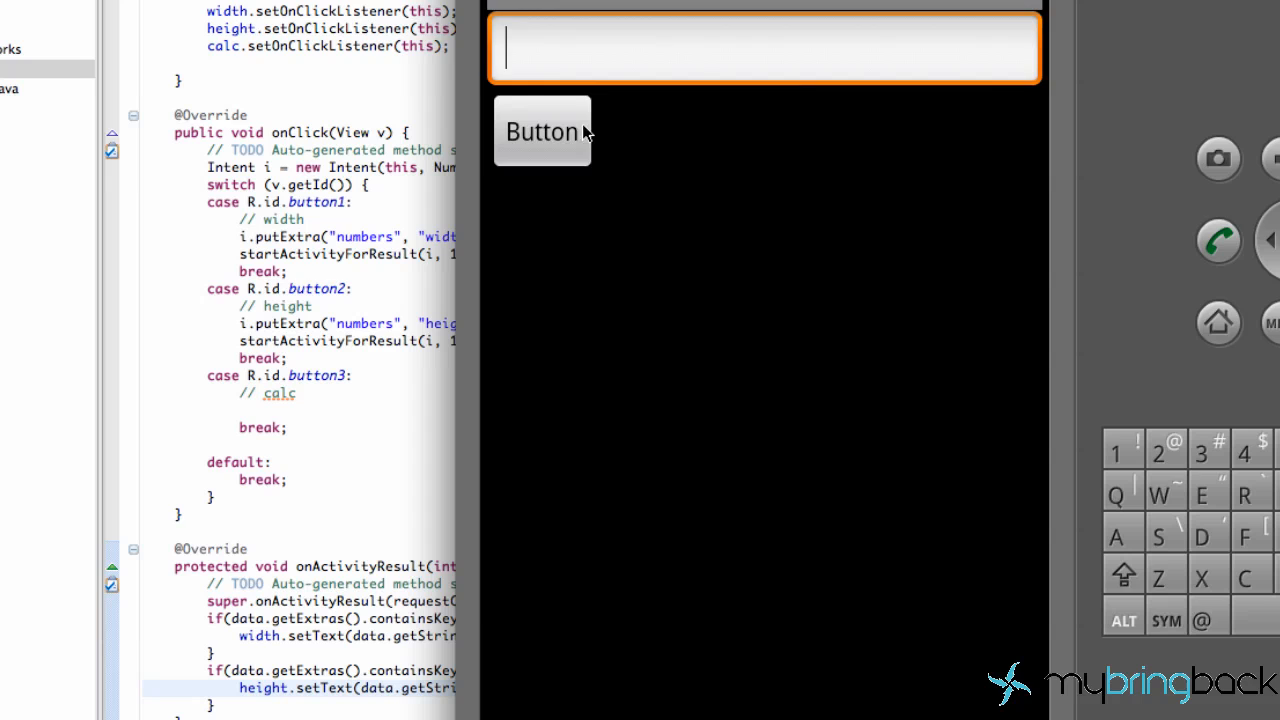
# - Enter 202 for the height so the second button shows 202 beside 52
pyautogui.write('2')
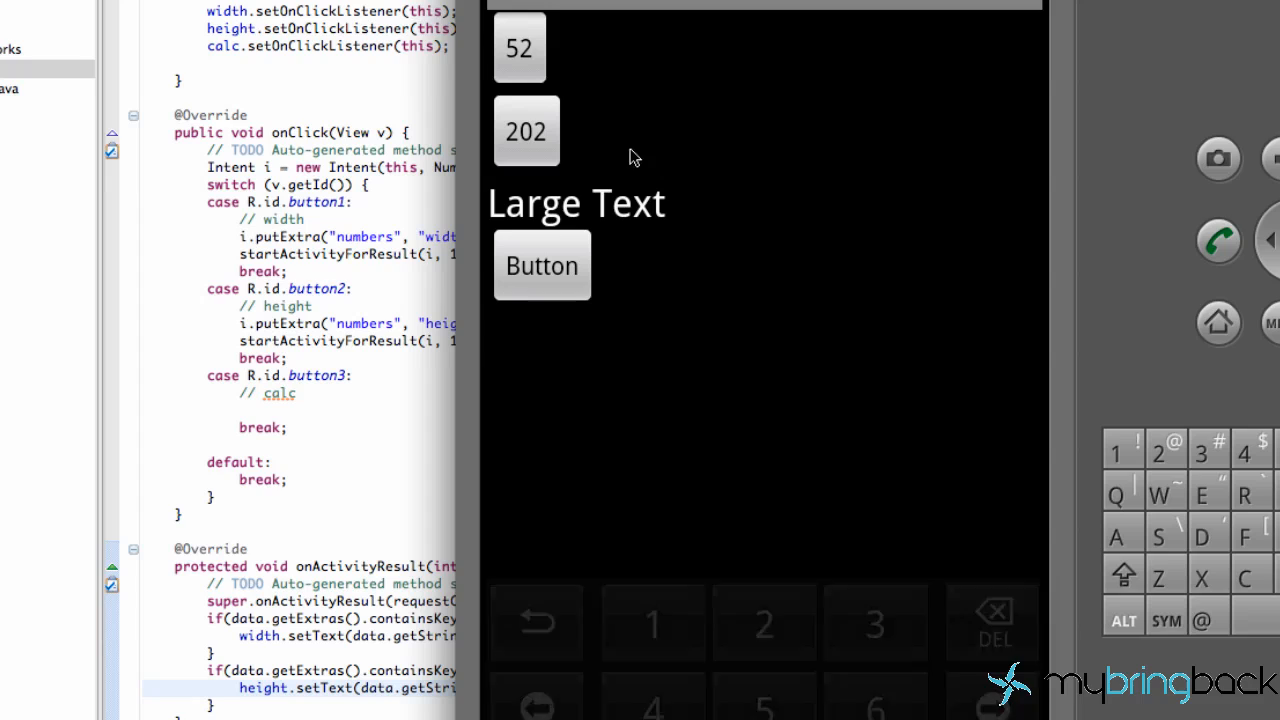
pyautogui.moveTo(658, 136)
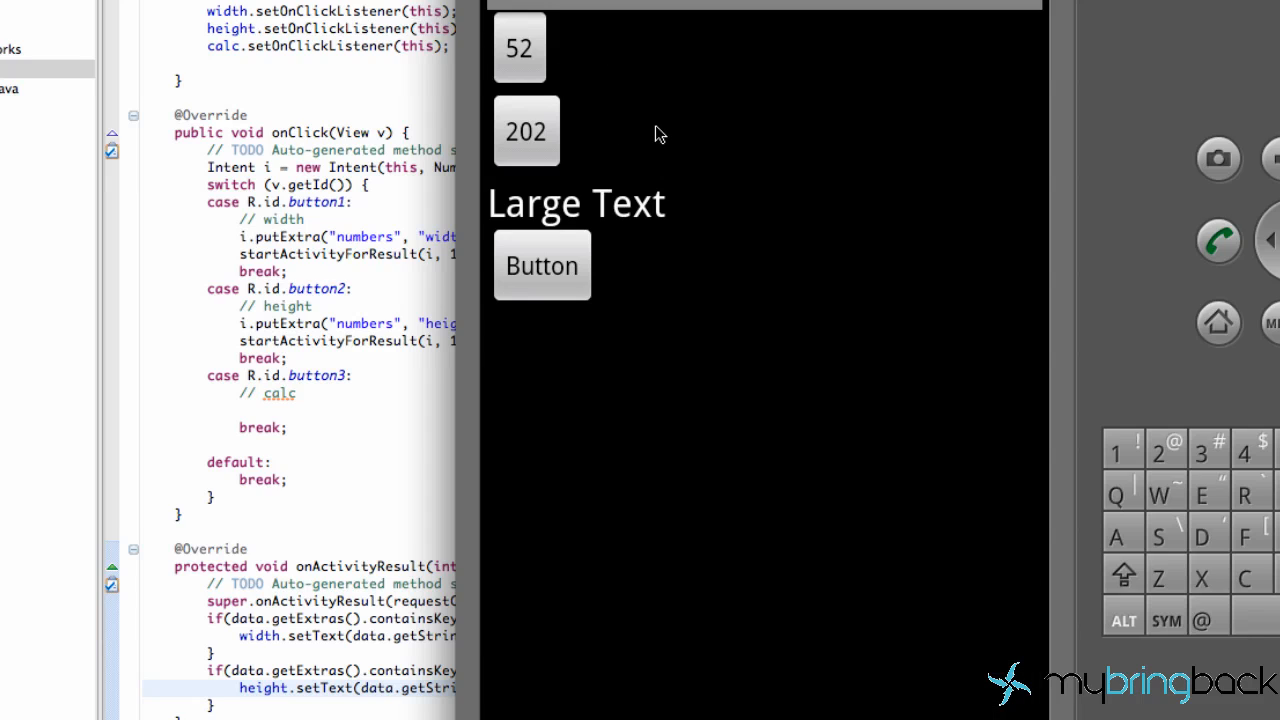
pyautogui.moveTo(596, 234)
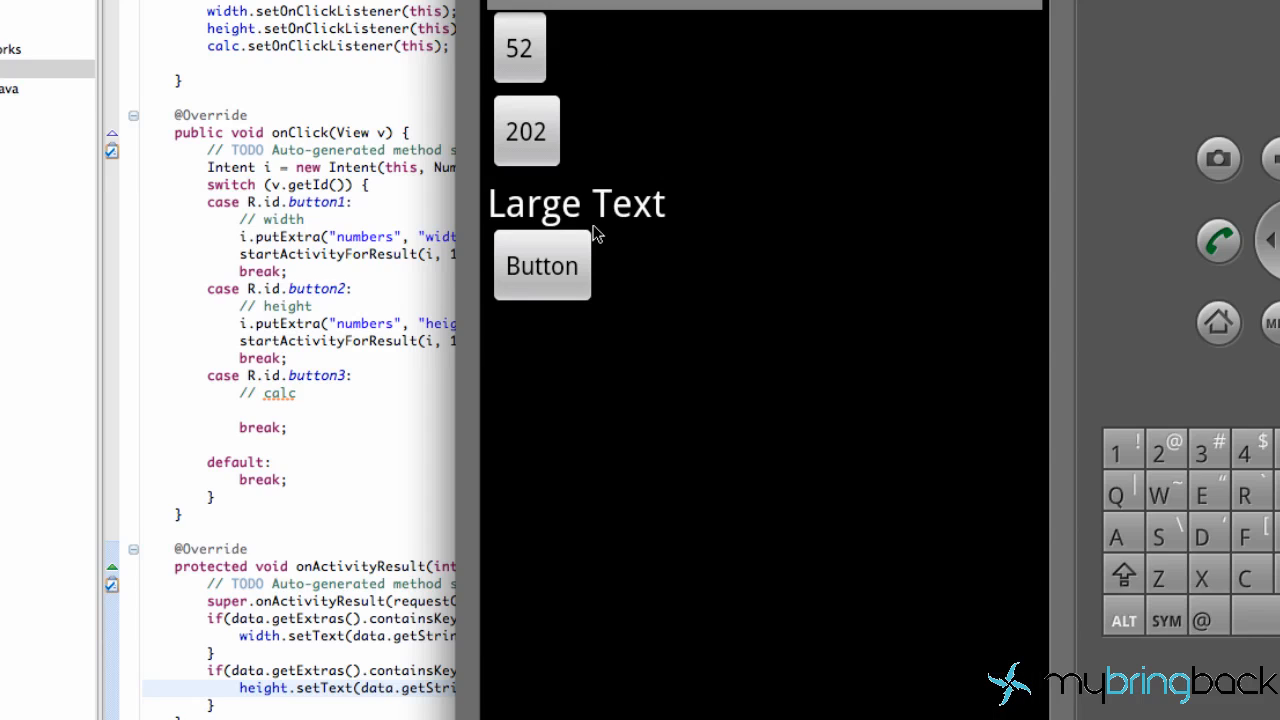